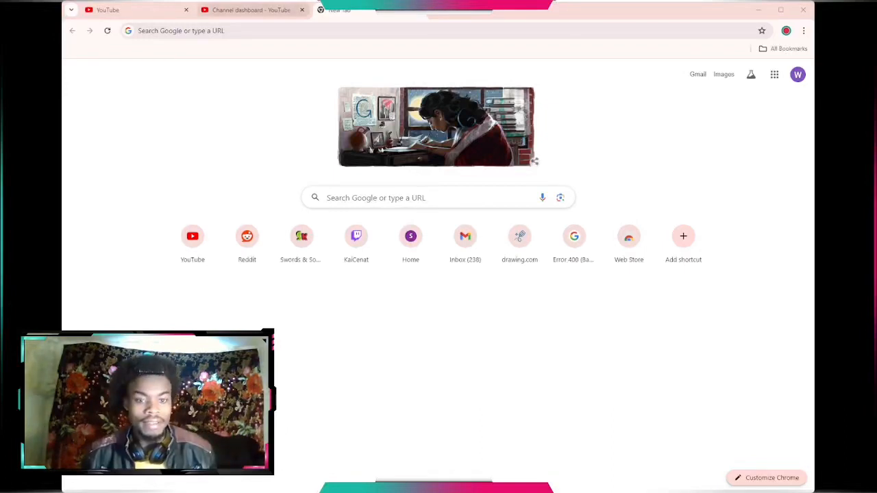
- Show the channel's last-90-days subscriber list from the Studio dashboard and scroll through it
{"action": "left_click", "coordinate": [252, 10]}
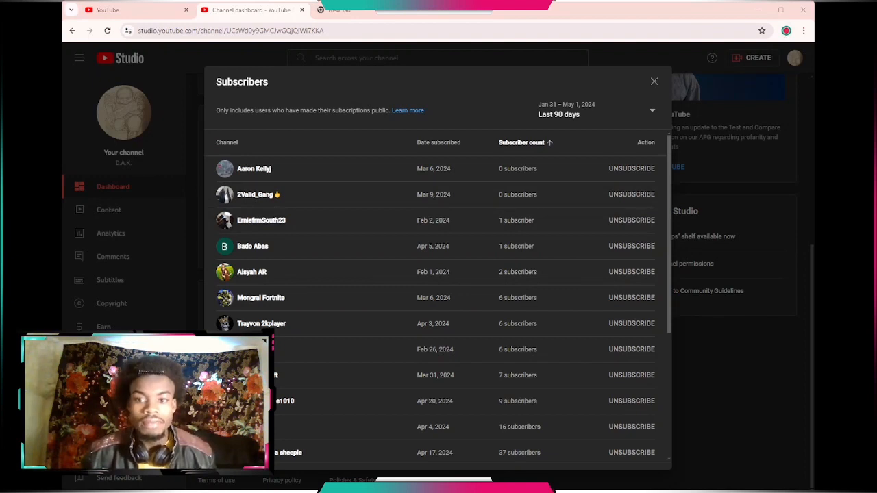
{"action": "scroll", "scroll_direction": "down", "scroll_amount": 3}
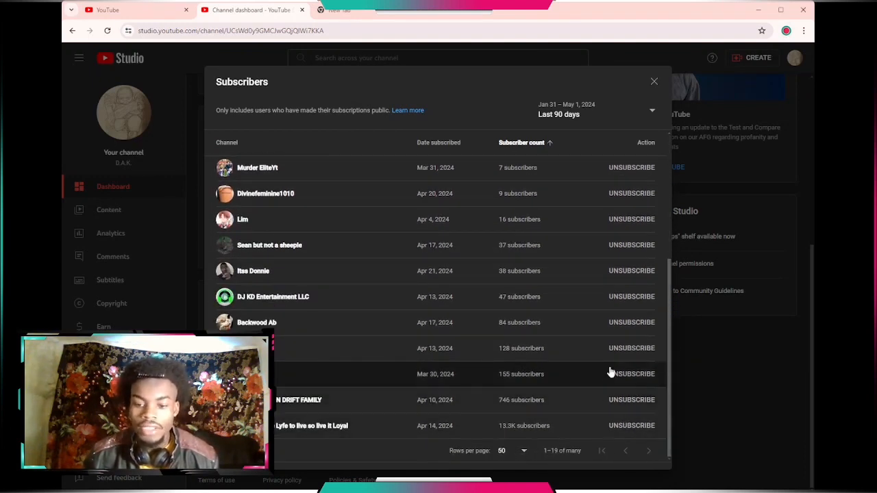
{"action": "left_click", "coordinate": [521, 142]}
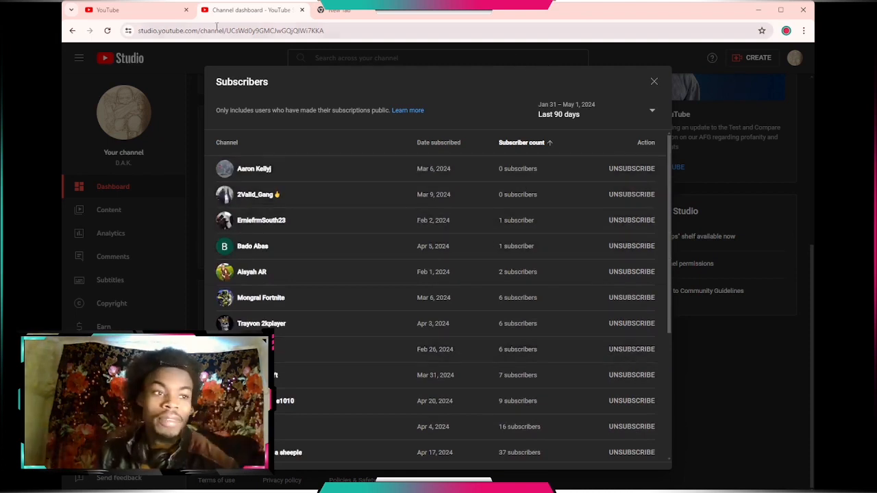
- Return to the YouTube tab showing the comments on 'Scoping Out The Mall'
{"action": "left_click", "coordinate": [107, 10]}
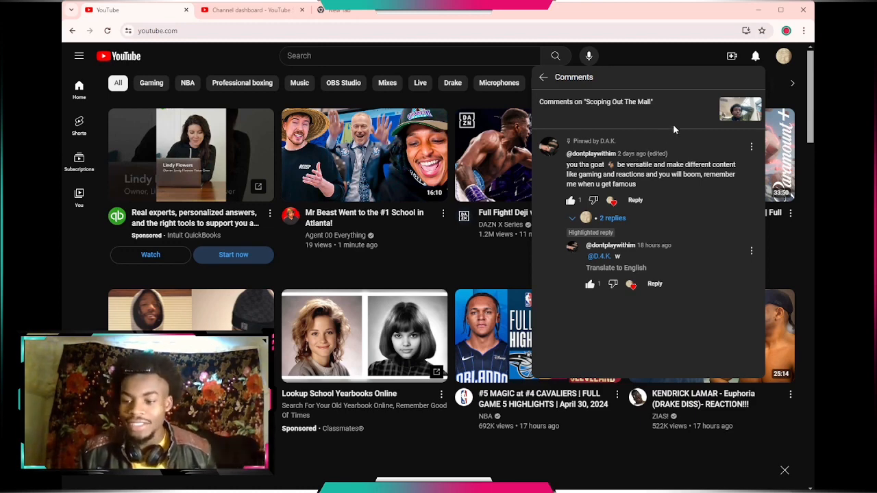
{"action": "mouse_move", "coordinate": [674, 131]}
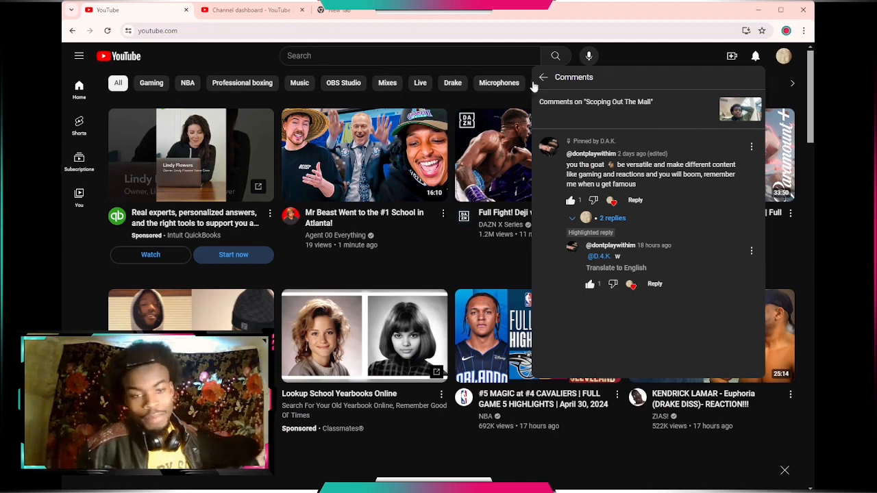
{"action": "left_click", "coordinate": [252, 9]}
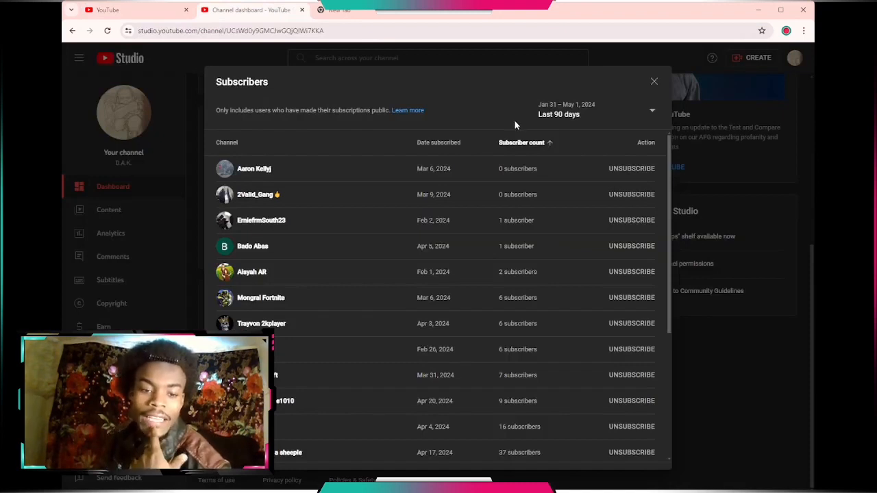
{"action": "mouse_move", "coordinate": [491, 145]}
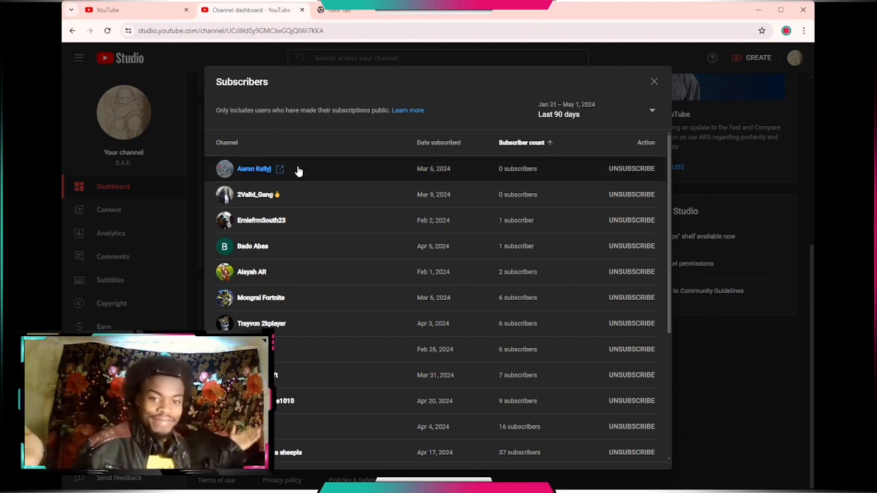
{"action": "mouse_move", "coordinate": [290, 168]}
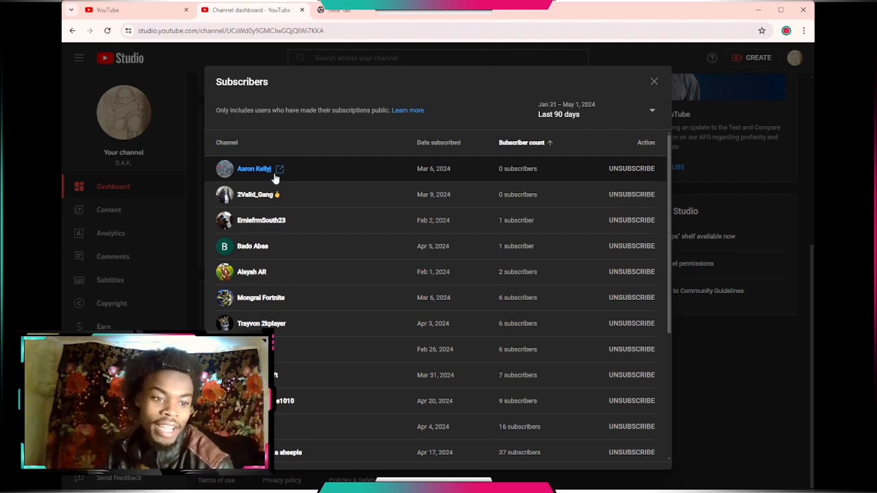
{"action": "left_click", "coordinate": [280, 170]}
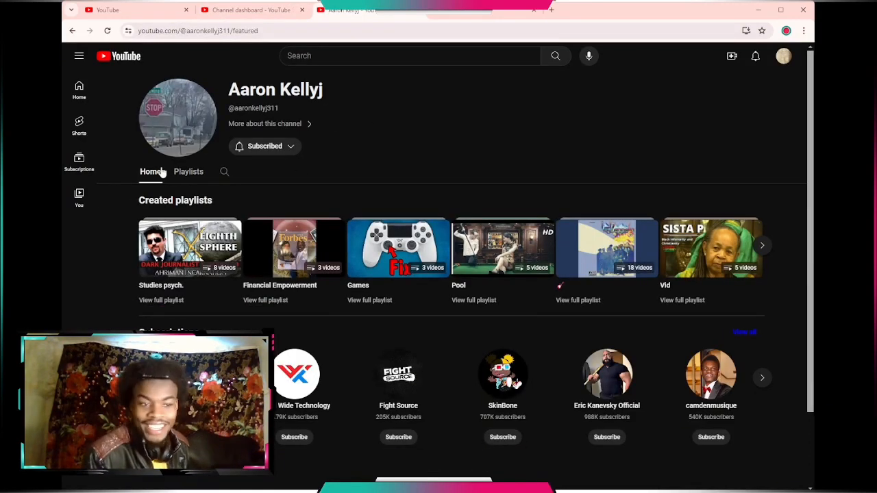
{"action": "mouse_move", "coordinate": [252, 163]}
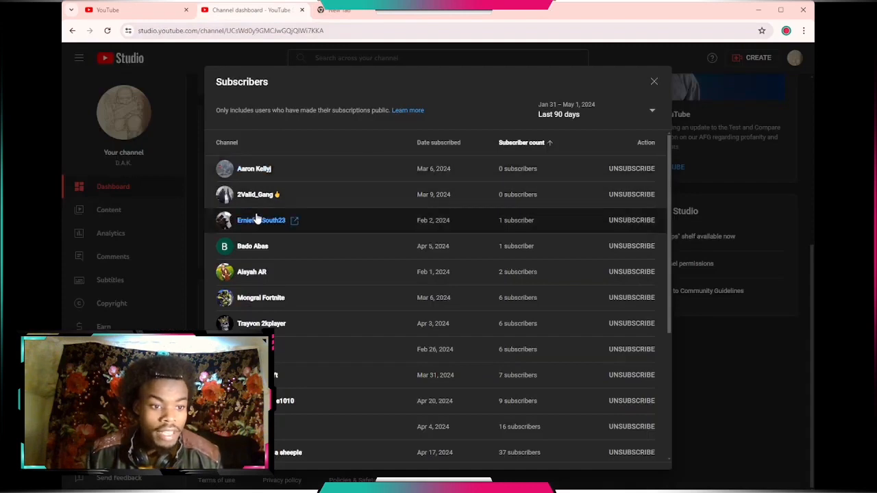
- Visit 2Valid_Gang's channel and play its newest short
{"action": "left_click", "coordinate": [255, 194]}
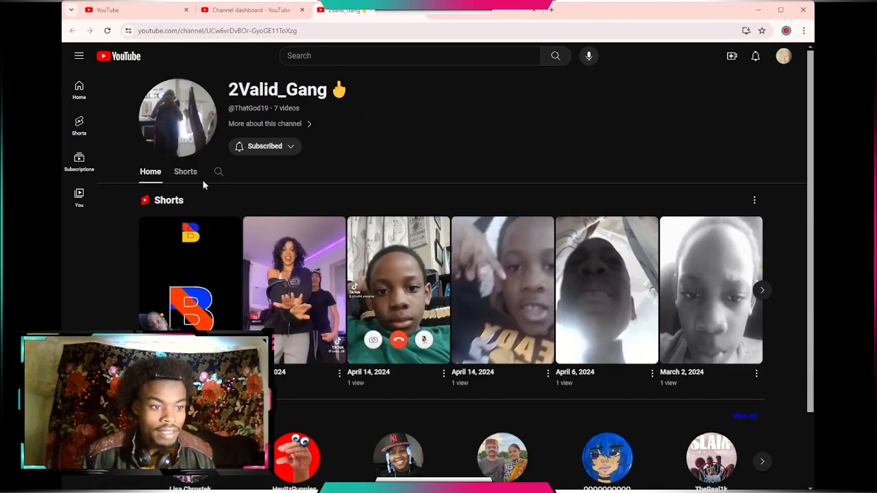
{"action": "left_click", "coordinate": [185, 172]}
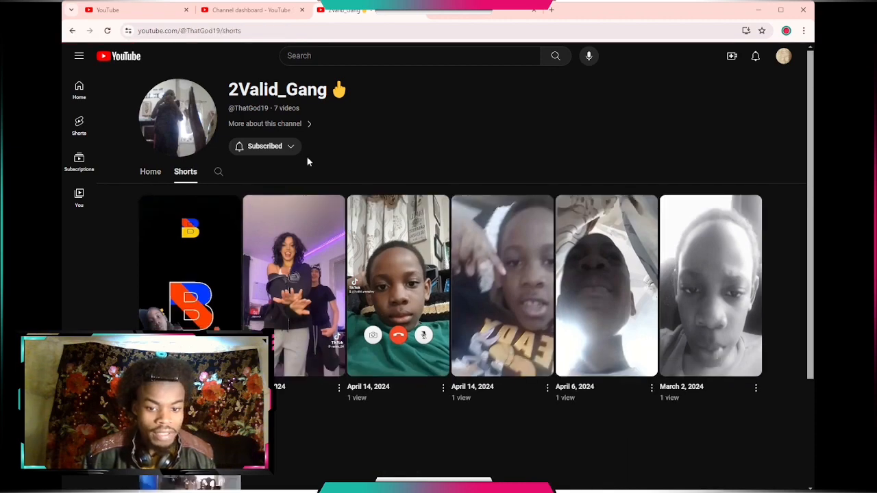
{"action": "mouse_move", "coordinate": [641, 137]}
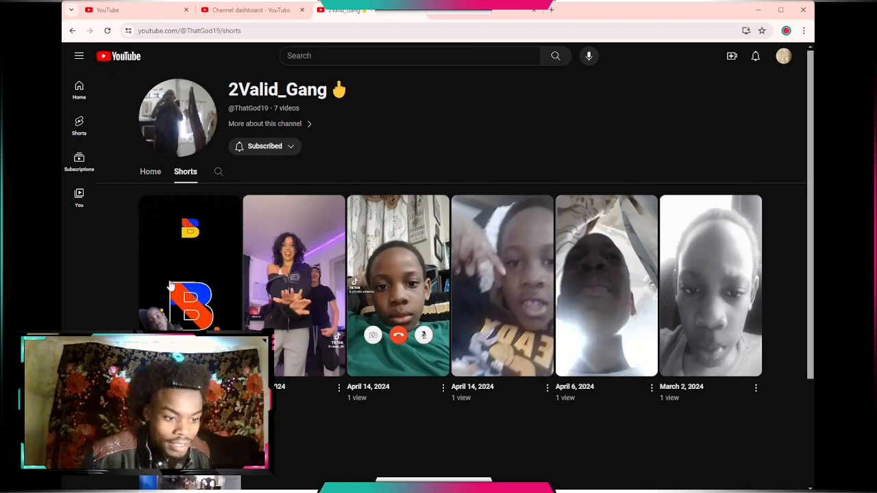
{"action": "left_click", "coordinate": [189, 263]}
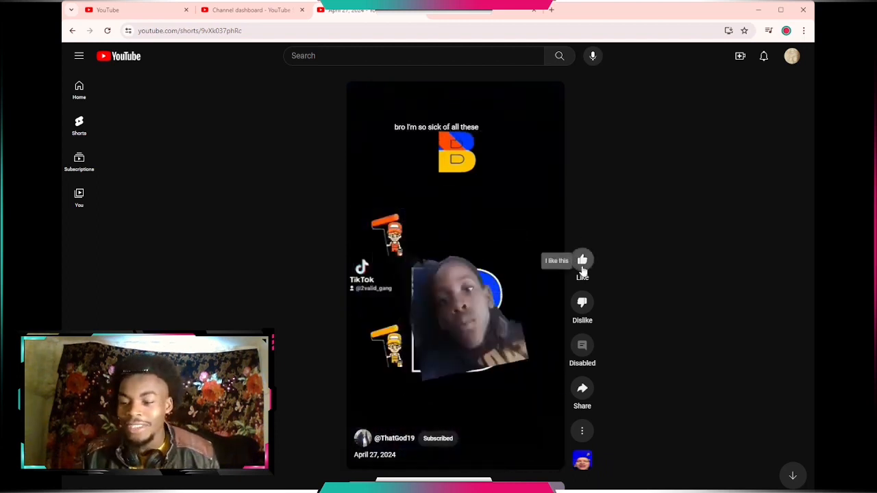
{"action": "mouse_move", "coordinate": [184, 174]}
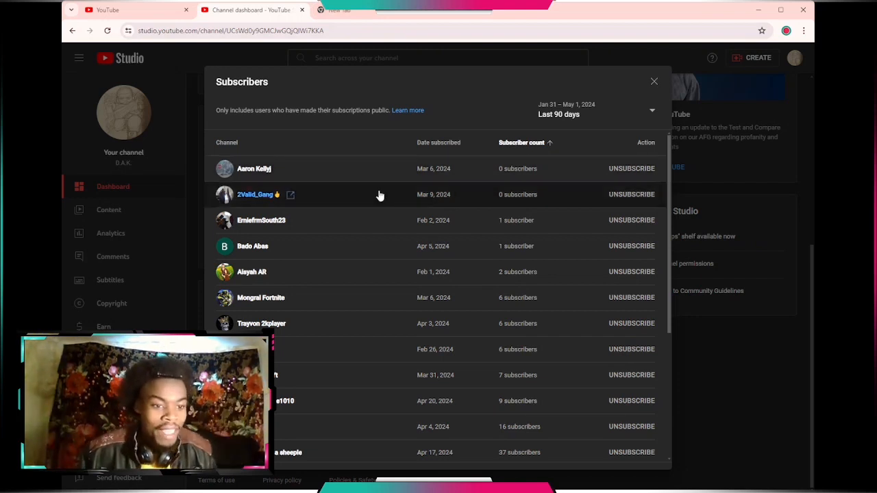
{"action": "mouse_move", "coordinate": [274, 221]}
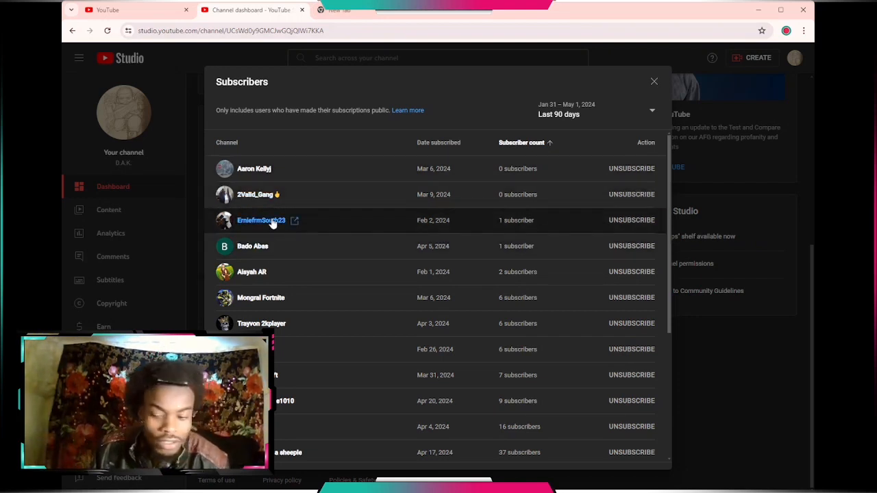
{"action": "left_click", "coordinate": [294, 220]}
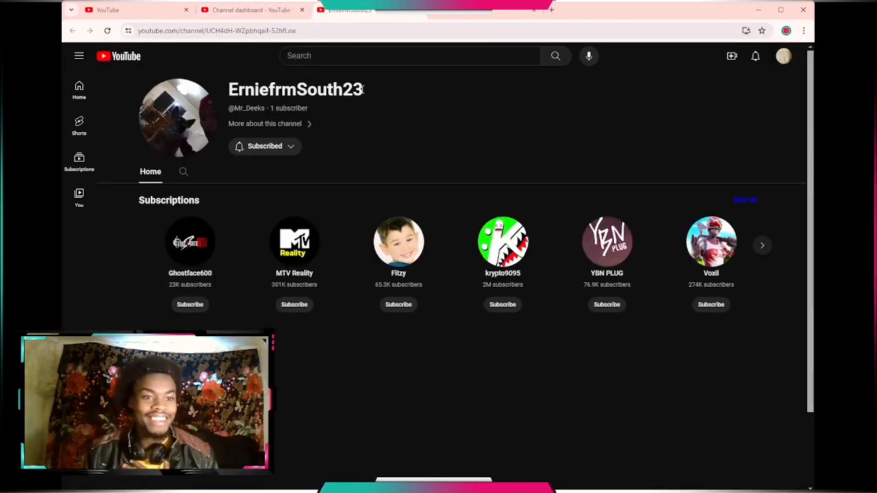
{"action": "left_click", "coordinate": [247, 10]}
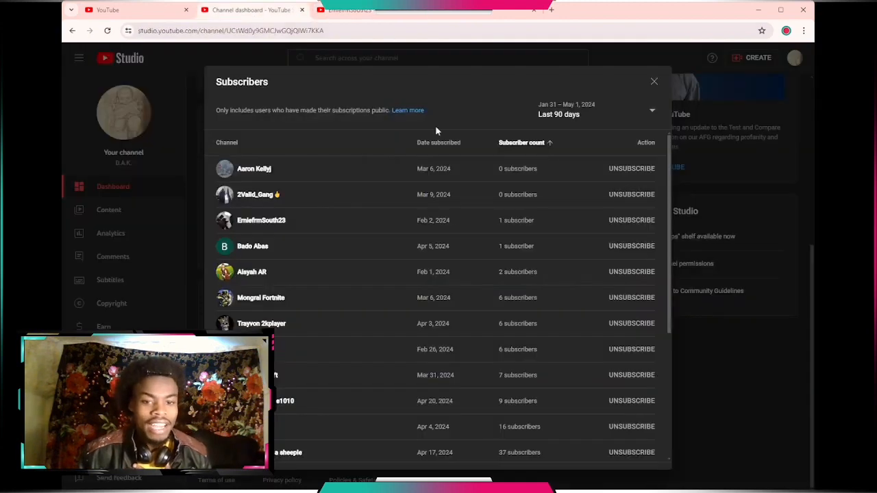
{"action": "mouse_move", "coordinate": [274, 180]}
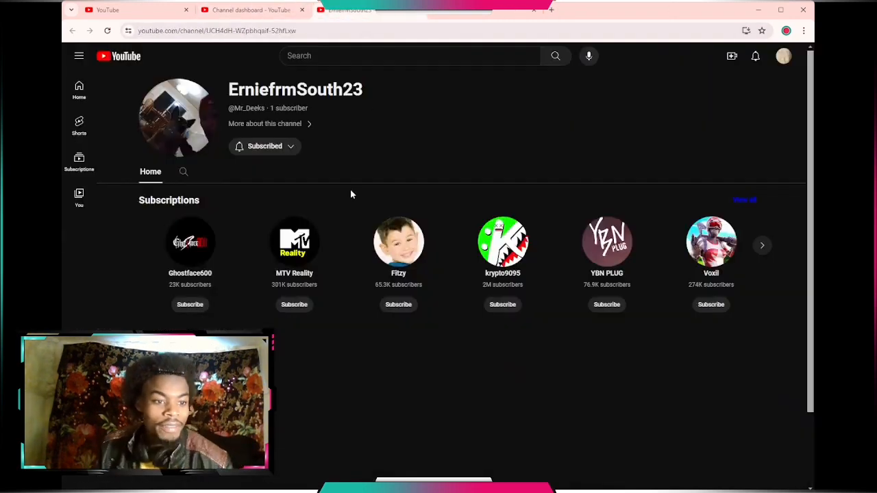
{"action": "mouse_move", "coordinate": [299, 134]}
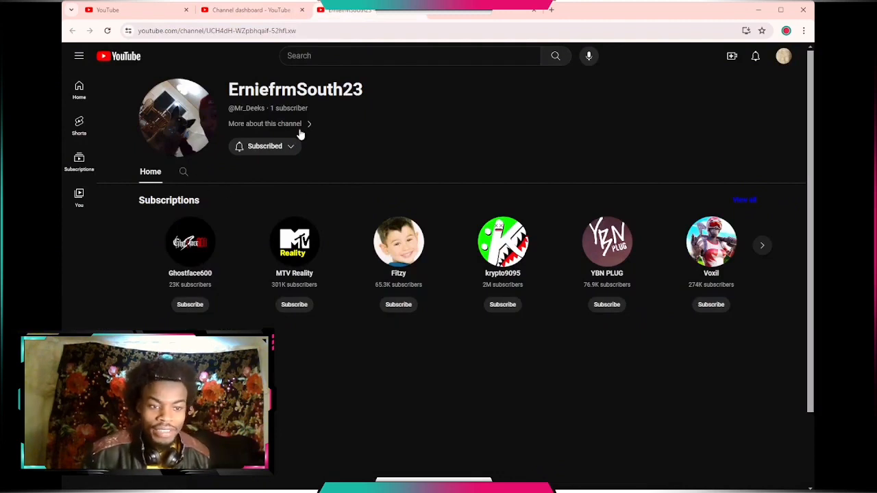
{"action": "left_click", "coordinate": [264, 123]}
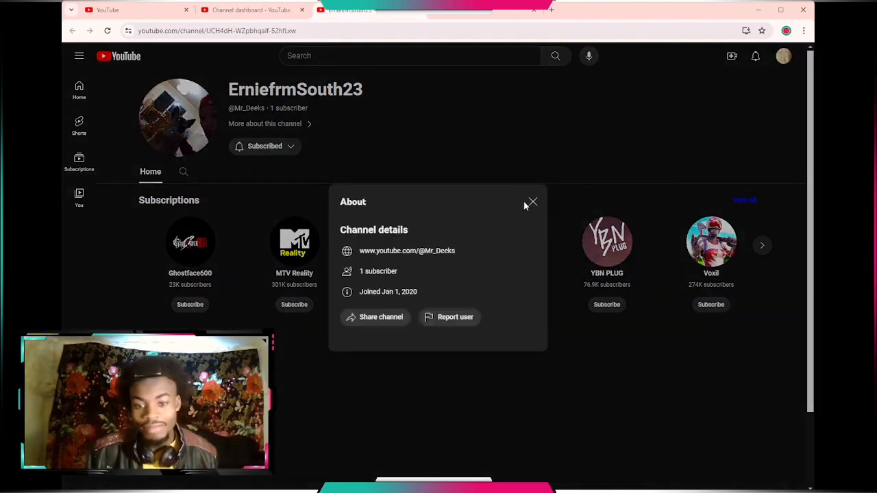
{"action": "left_click", "coordinate": [532, 201]}
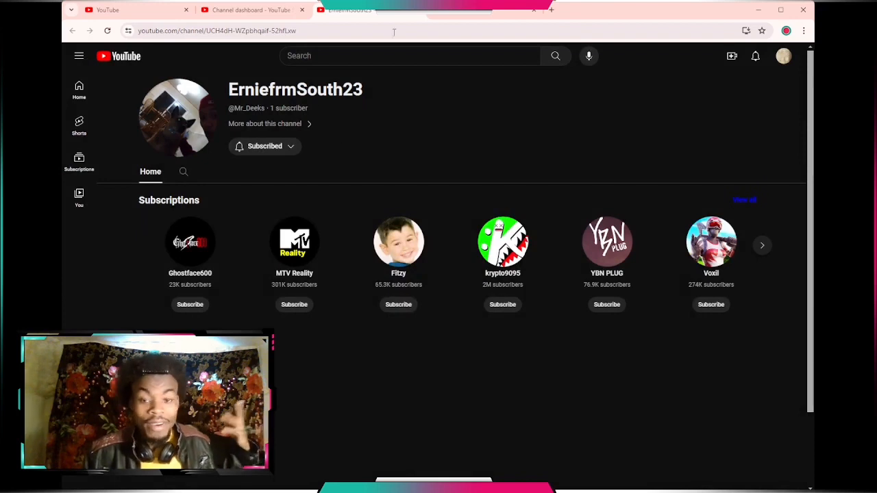
{"action": "left_click", "coordinate": [265, 124]}
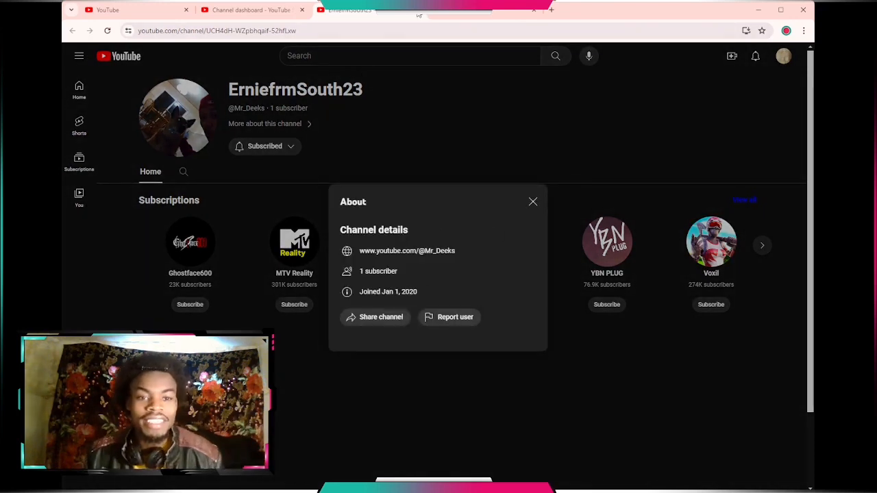
{"action": "left_click", "coordinate": [252, 10]}
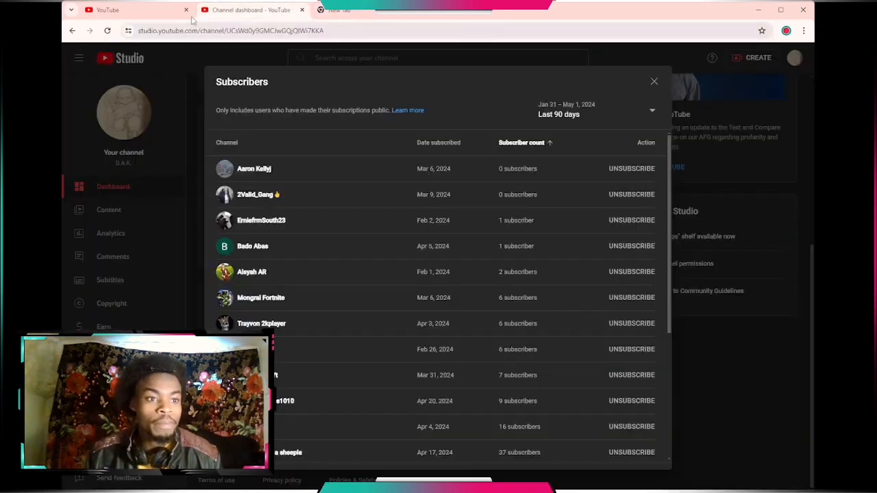
{"action": "scroll", "scroll_direction": "down", "scroll_amount": 3}
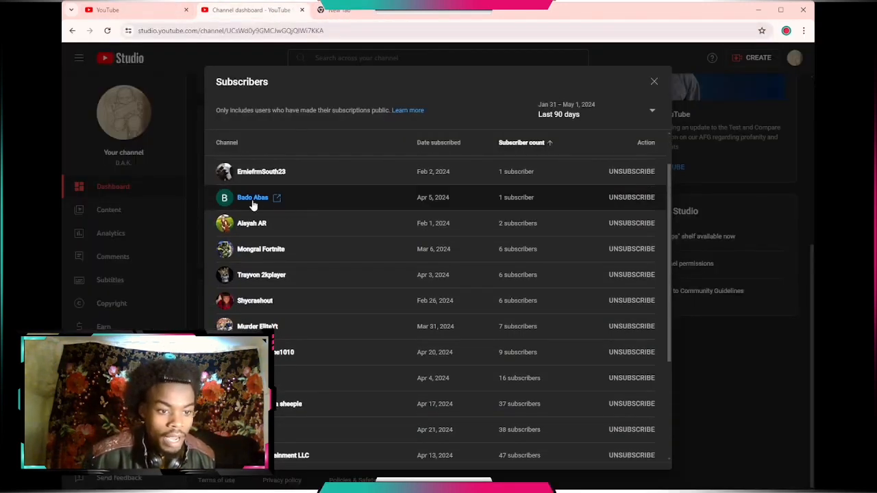
{"action": "left_click", "coordinate": [277, 197]}
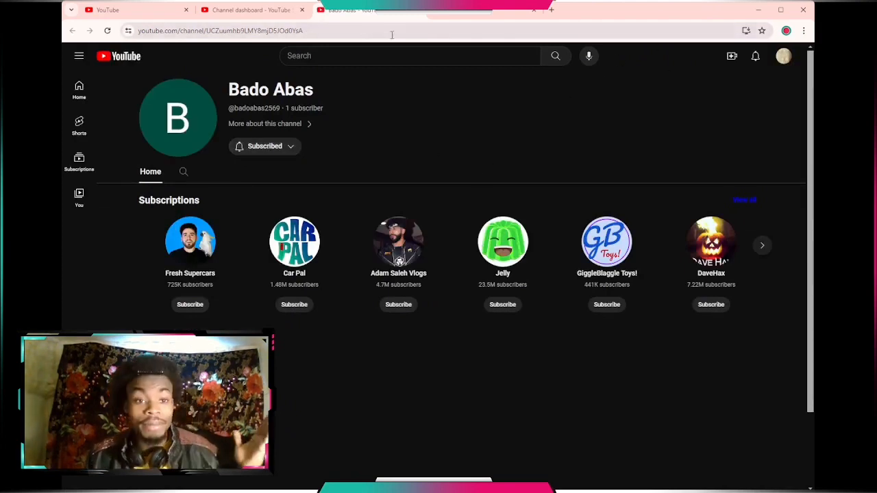
{"action": "left_click", "coordinate": [249, 10]}
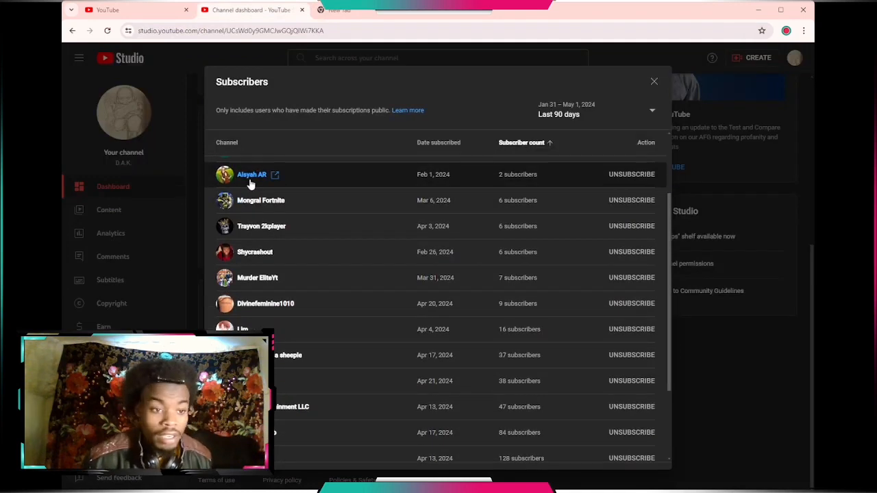
{"action": "left_click", "coordinate": [252, 174]}
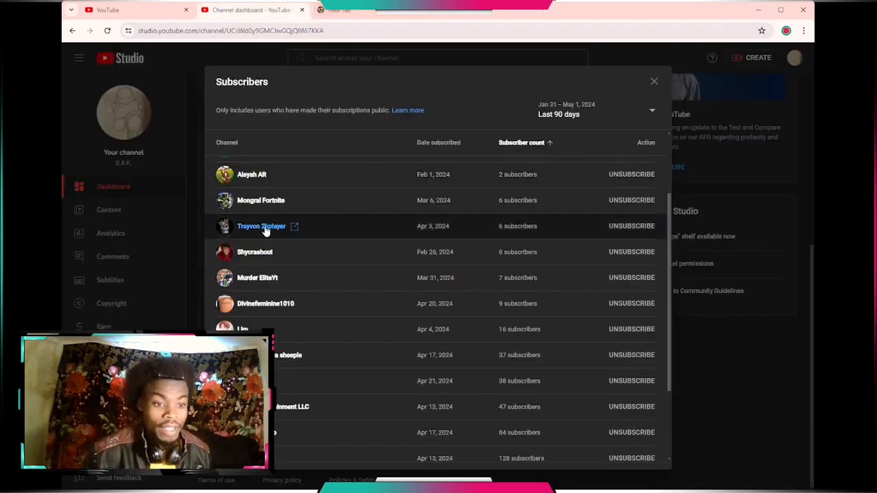
{"action": "mouse_move", "coordinate": [309, 231]}
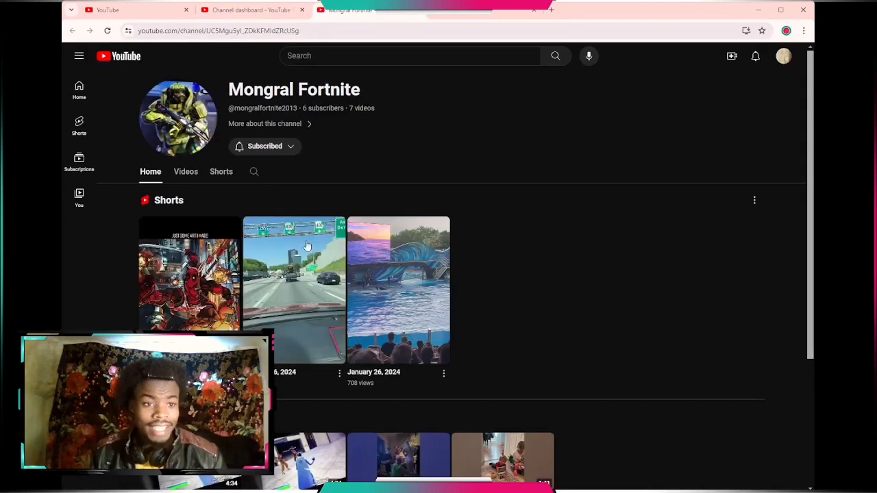
{"action": "scroll", "scroll_direction": "down", "scroll_amount": 3}
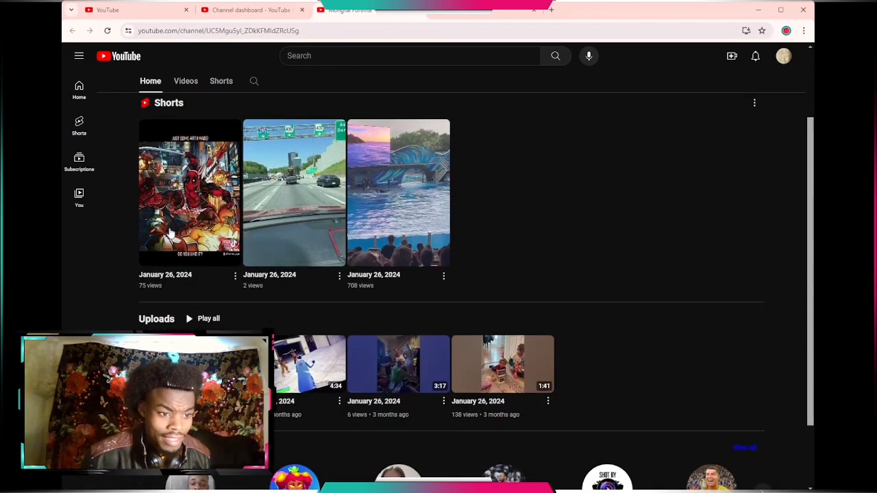
{"action": "scroll", "scroll_direction": "up", "scroll_amount": 3}
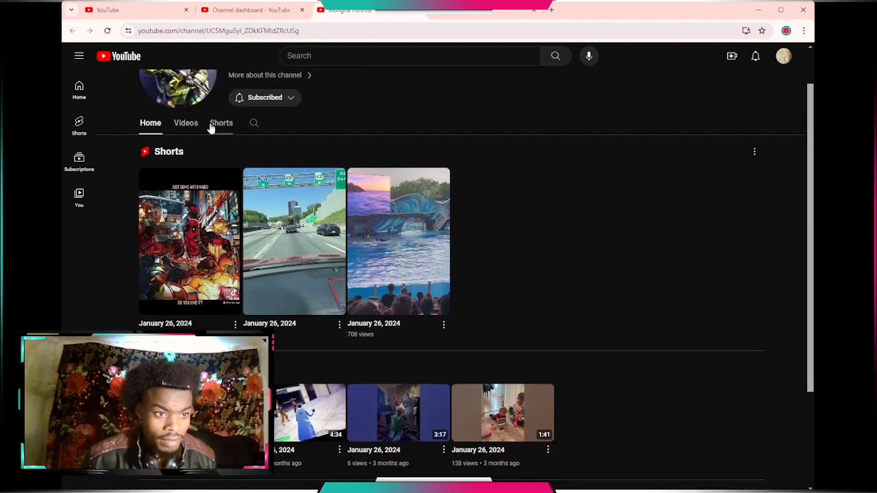
{"action": "left_click", "coordinate": [397, 241]}
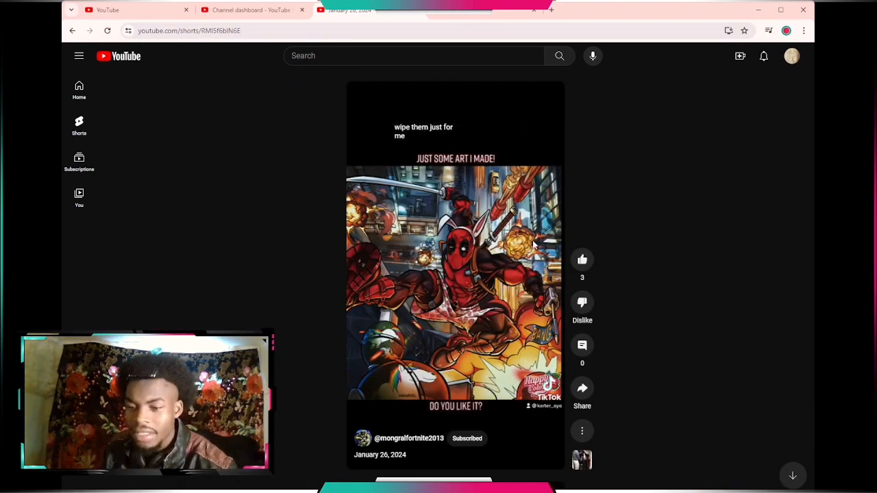
{"action": "mouse_move", "coordinate": [605, 246]}
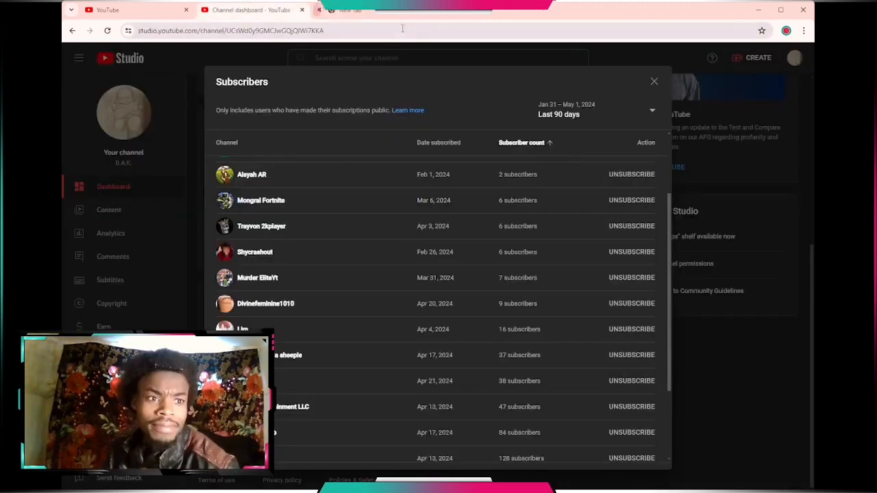
{"action": "mouse_move", "coordinate": [271, 233]}
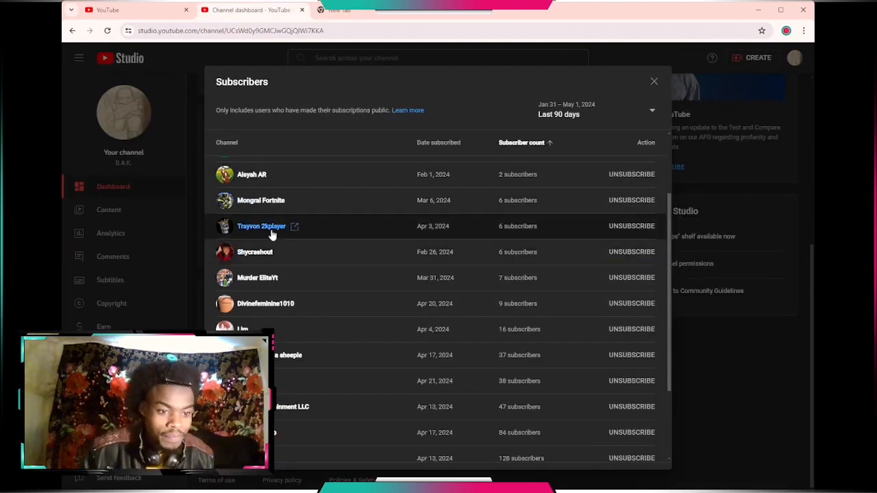
{"action": "left_click", "coordinate": [262, 226]}
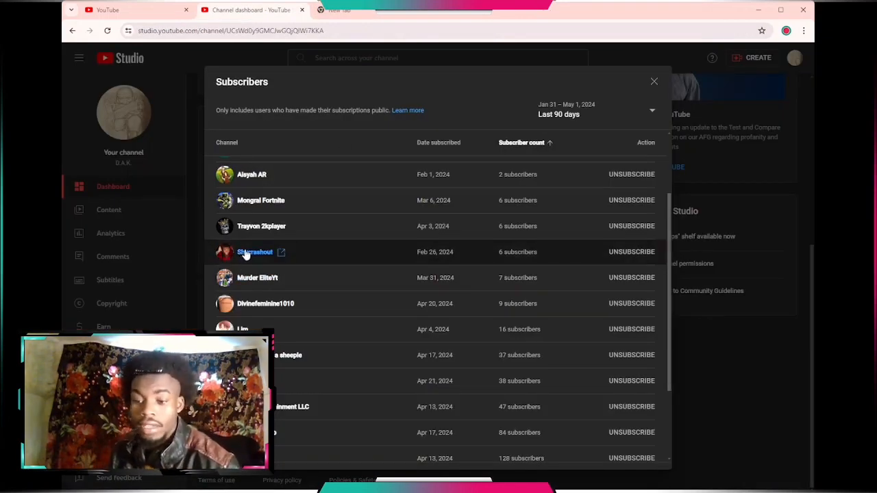
{"action": "scroll", "scroll_direction": "down", "scroll_amount": 3}
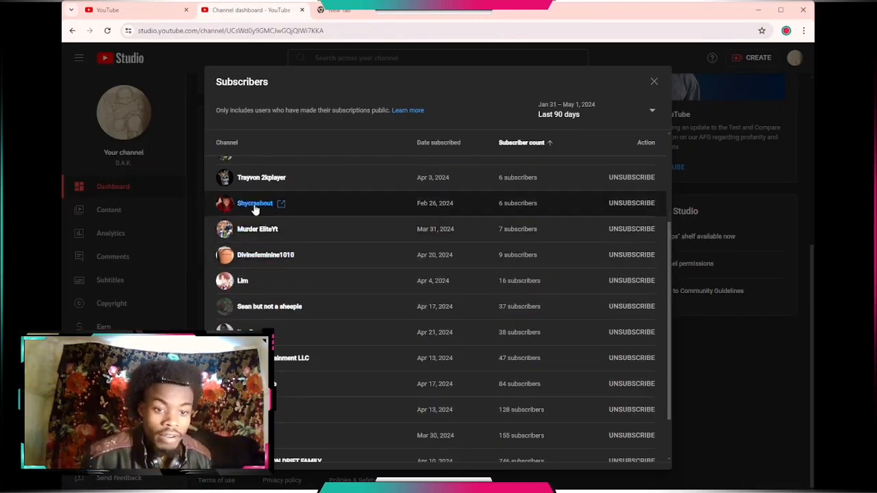
{"action": "left_click", "coordinate": [255, 203]}
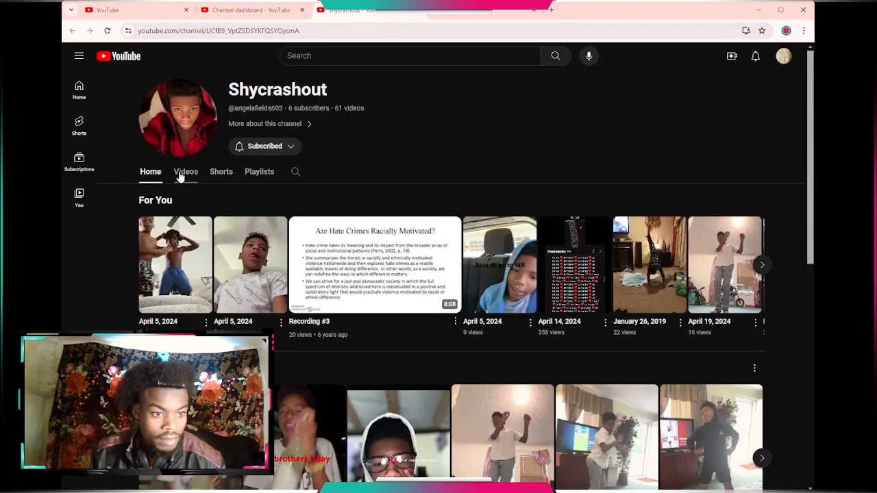
{"action": "left_click", "coordinate": [220, 171]}
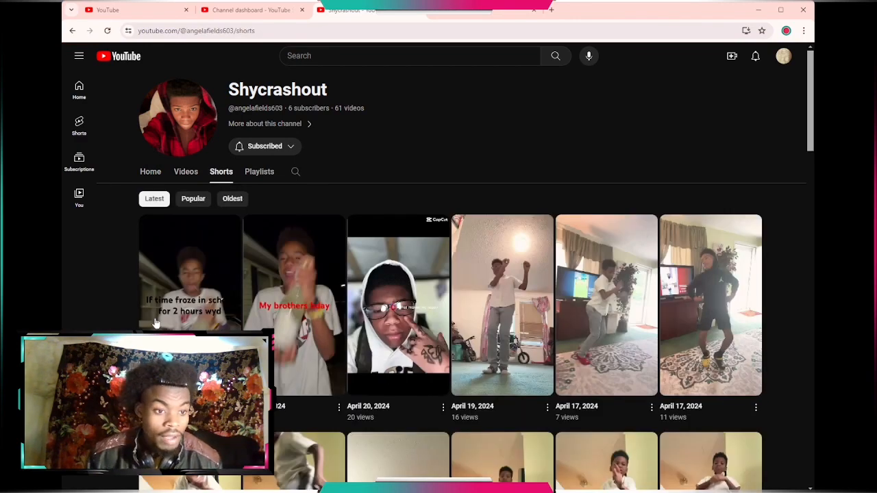
{"action": "left_click", "coordinate": [189, 272]}
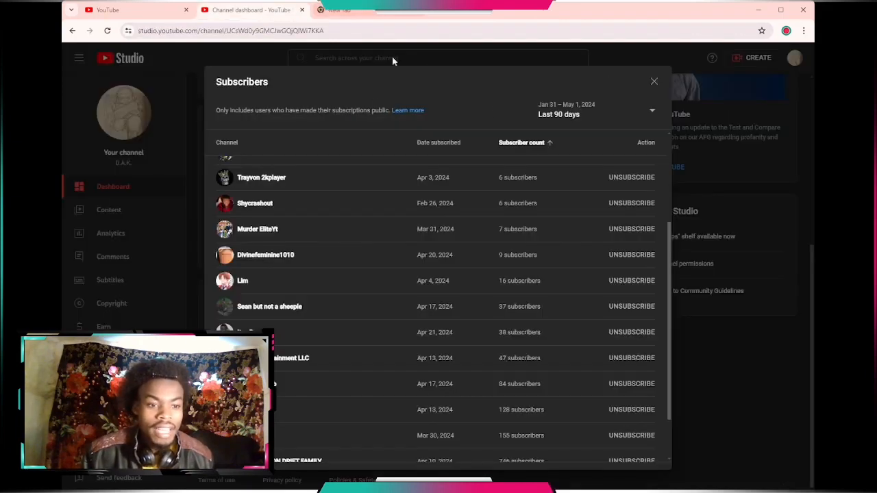
{"action": "mouse_move", "coordinate": [257, 200]}
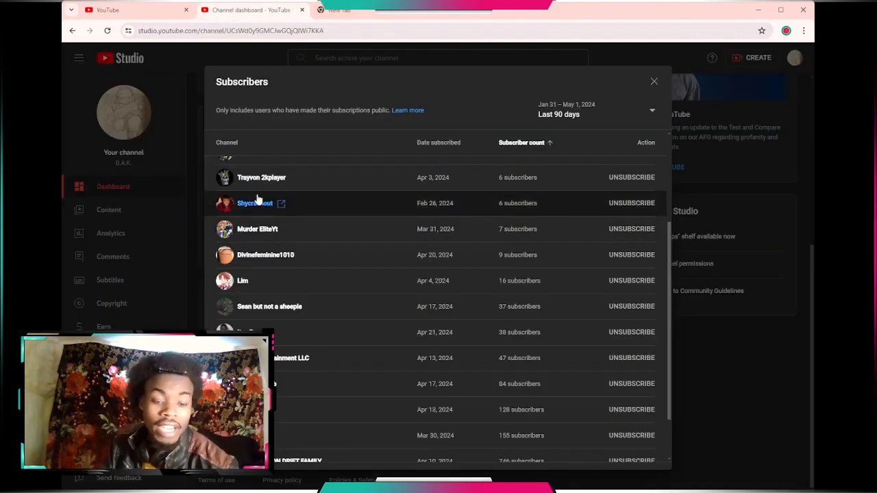
{"action": "mouse_move", "coordinate": [261, 178]}
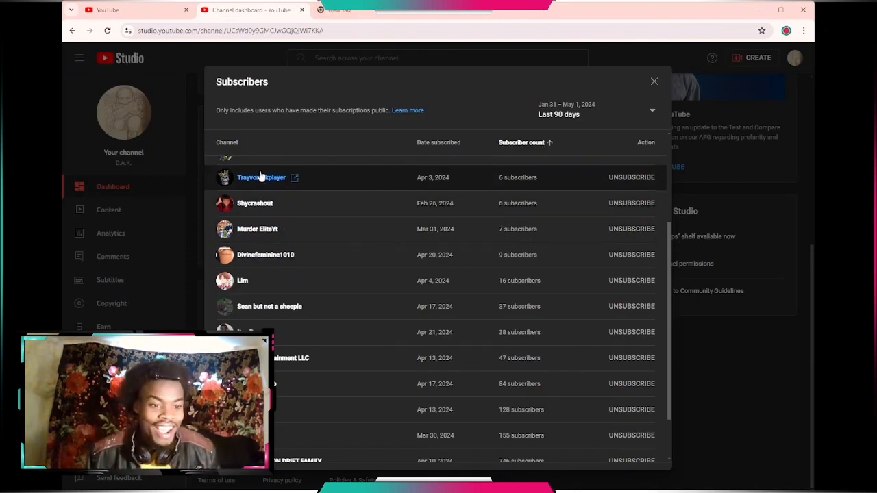
{"action": "left_click", "coordinate": [258, 229]}
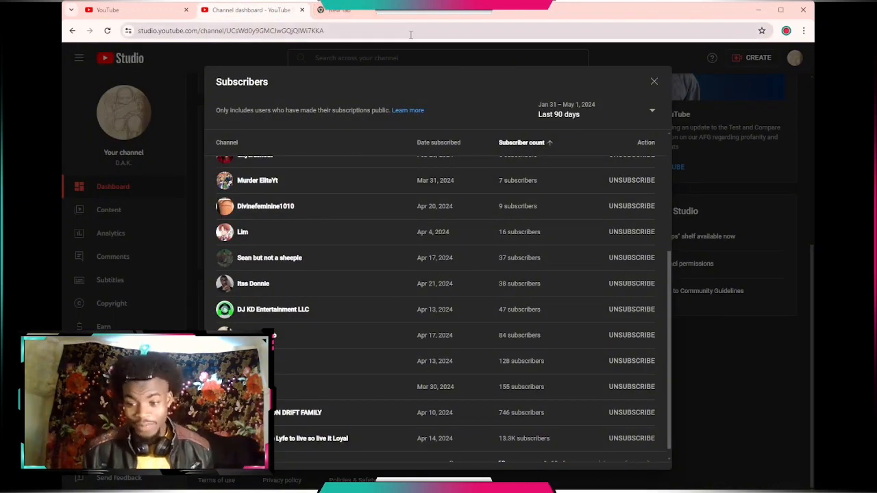
{"action": "mouse_move", "coordinate": [331, 205]}
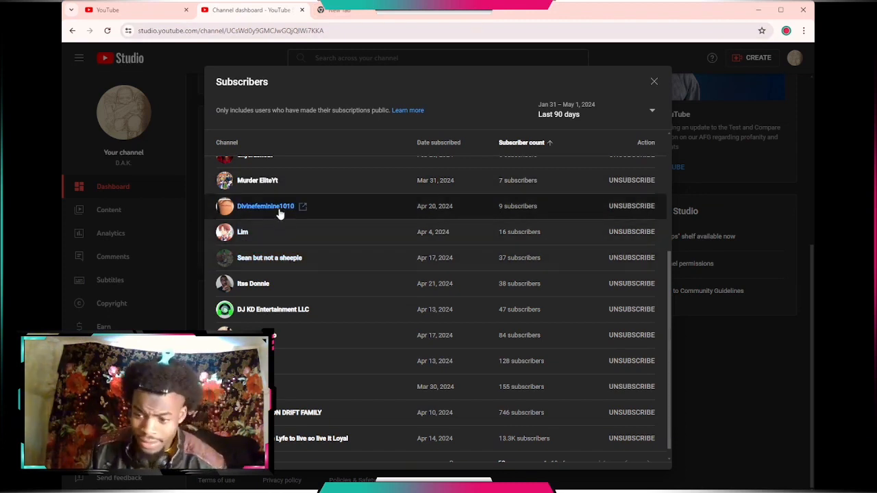
{"action": "left_click", "coordinate": [266, 206]}
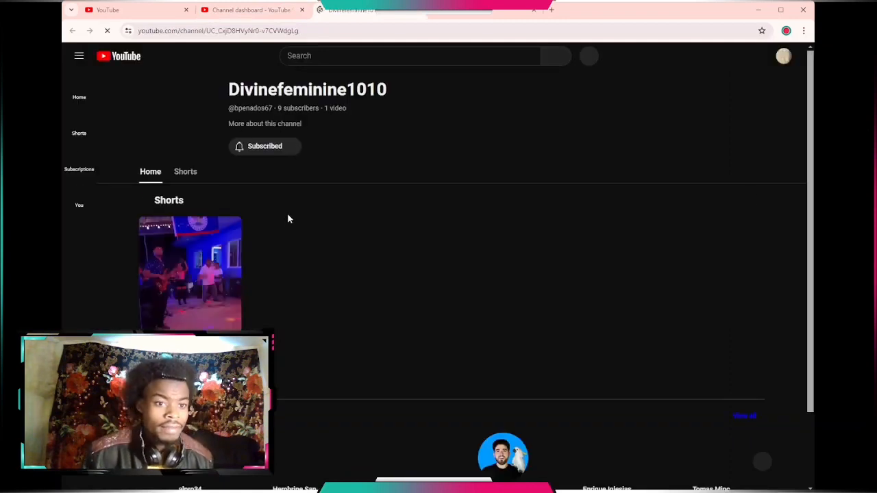
{"action": "left_click", "coordinate": [189, 274]}
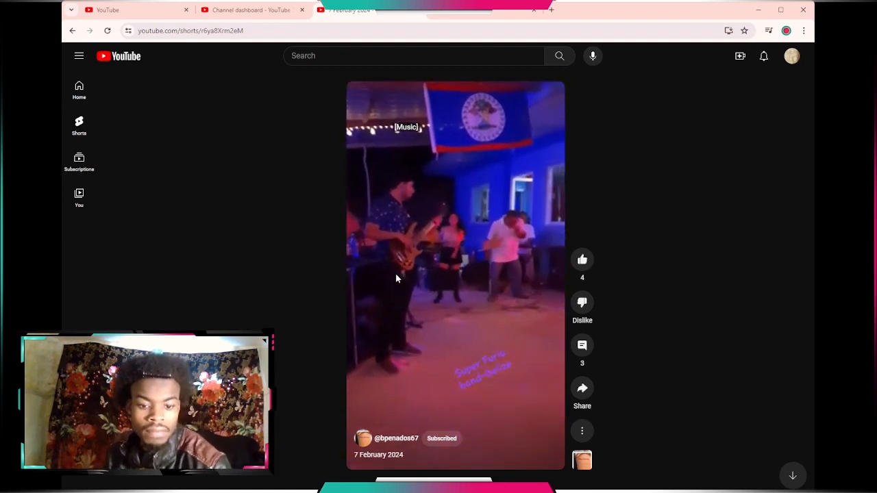
{"action": "left_click", "coordinate": [581, 345]}
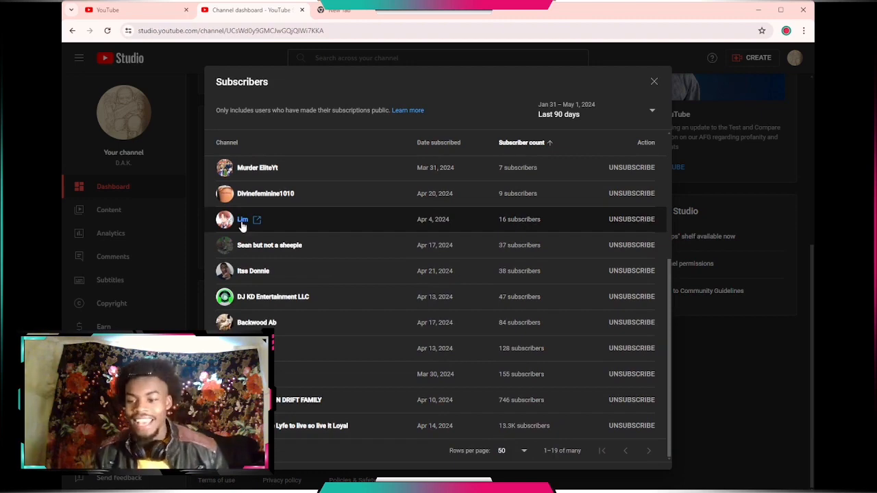
{"action": "left_click", "coordinate": [243, 219]}
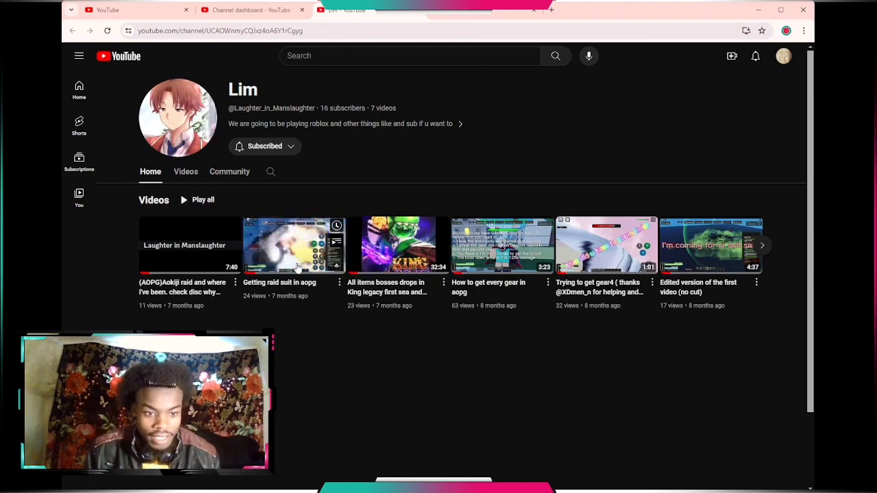
{"action": "left_click", "coordinate": [295, 244]}
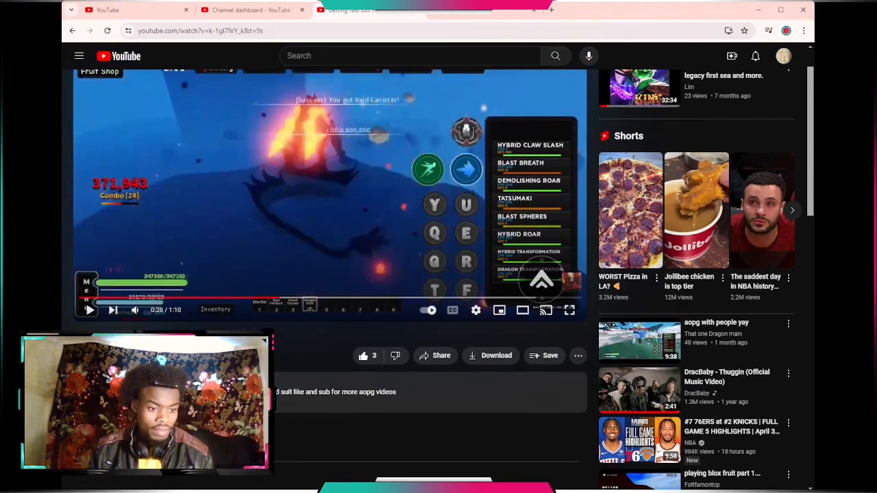
{"action": "scroll", "scroll_direction": "down", "scroll_amount": 3}
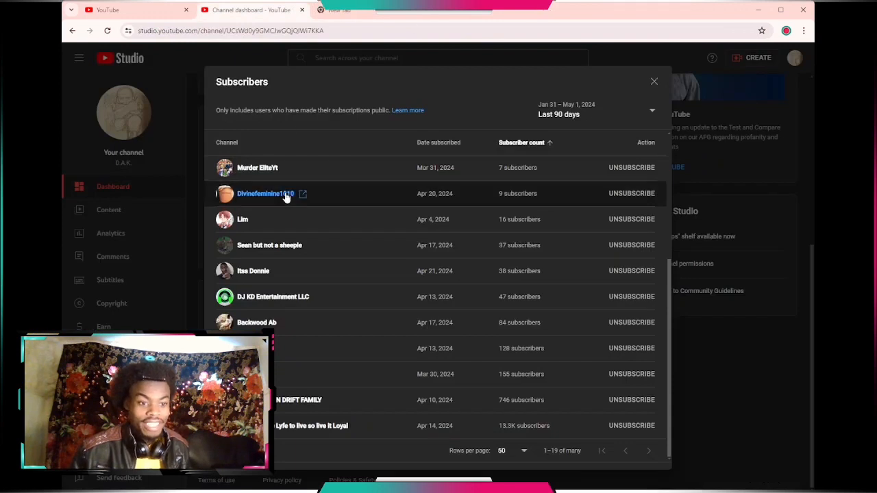
{"action": "mouse_move", "coordinate": [269, 245]}
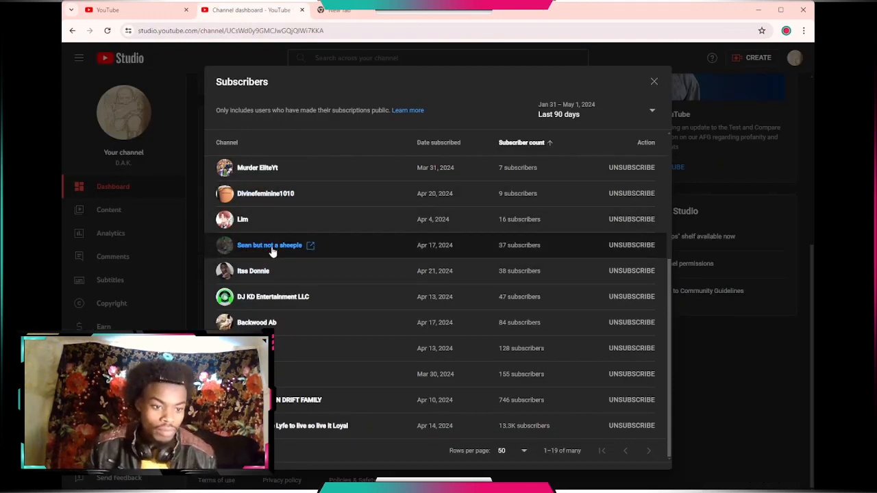
{"action": "left_click", "coordinate": [269, 245]}
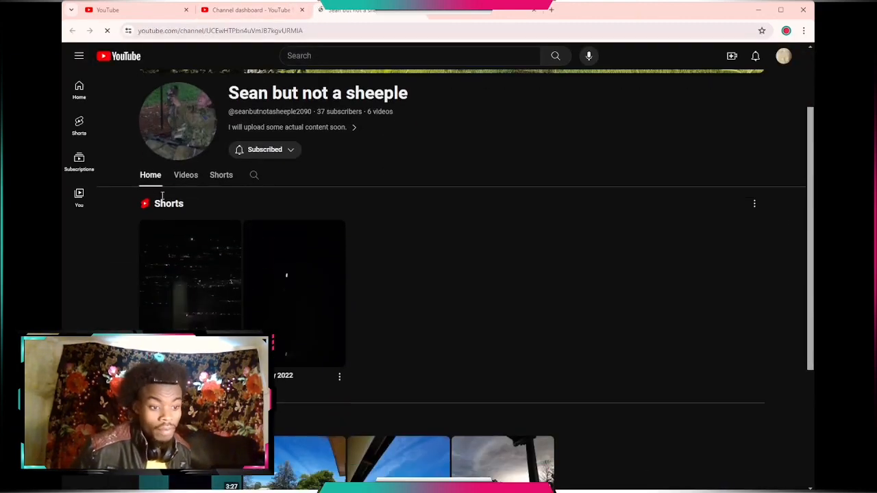
{"action": "left_click", "coordinate": [189, 284]}
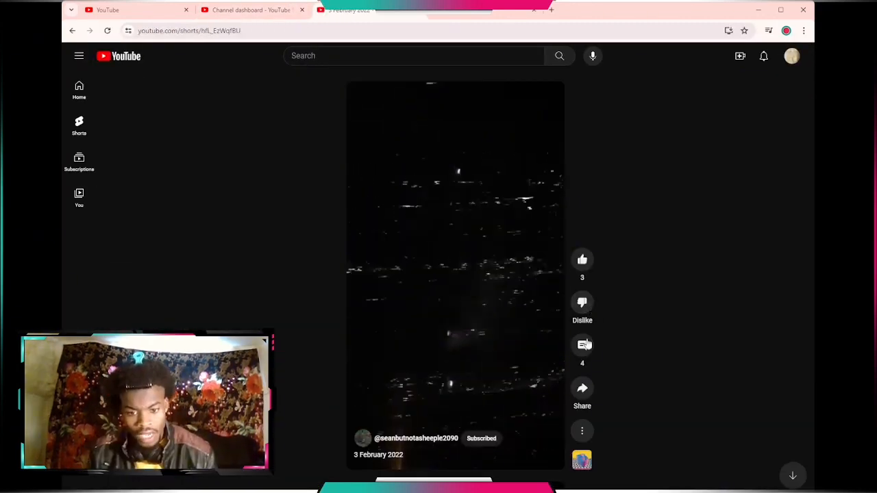
{"action": "left_click", "coordinate": [581, 345]}
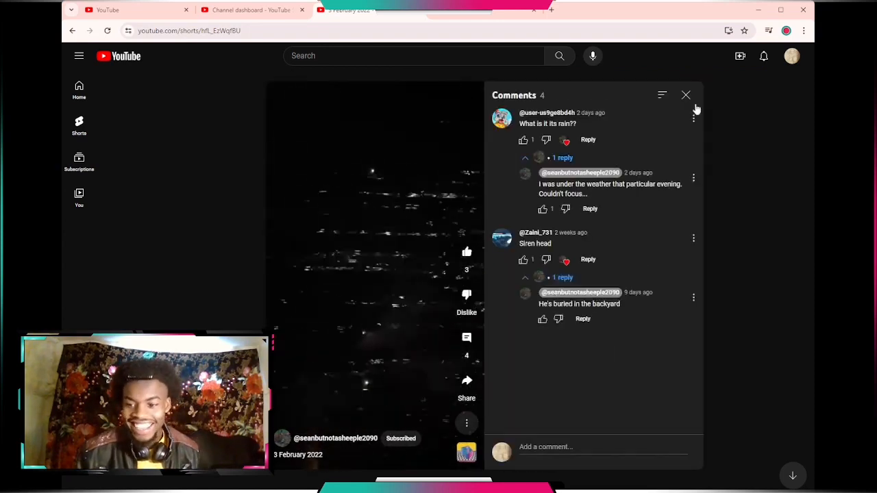
{"action": "left_click", "coordinate": [685, 95]}
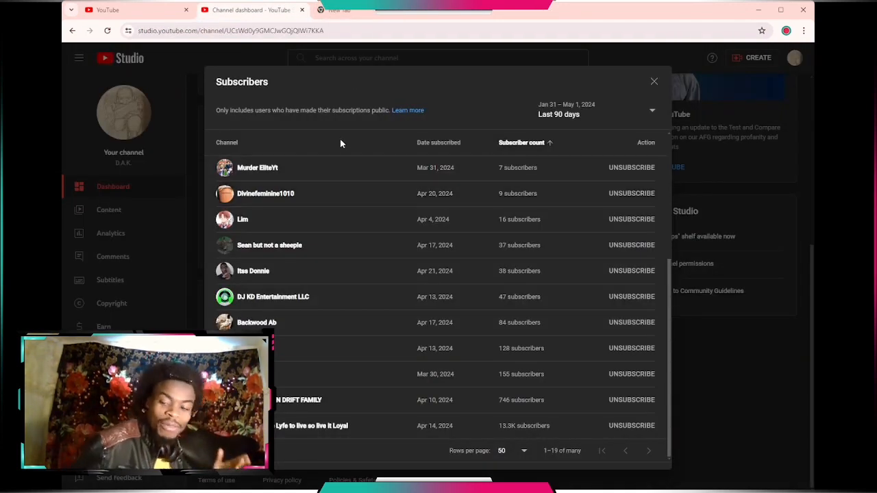
{"action": "mouse_move", "coordinate": [359, 257]}
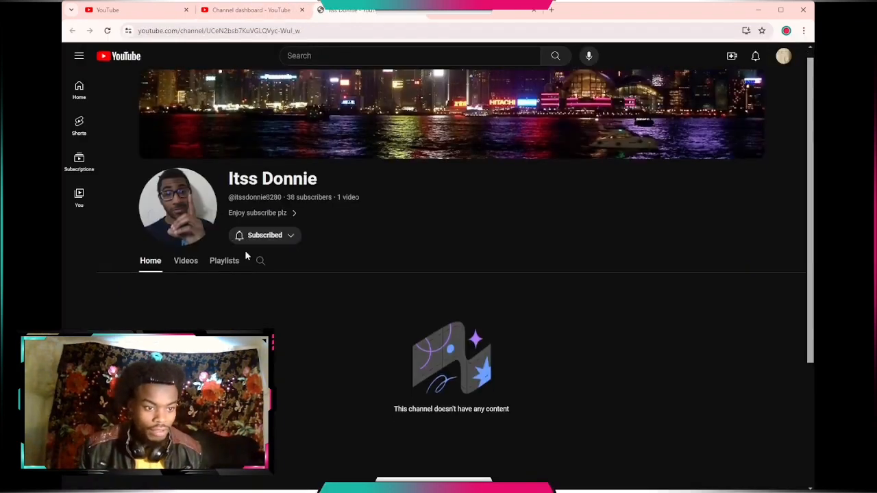
{"action": "left_click", "coordinate": [187, 261]}
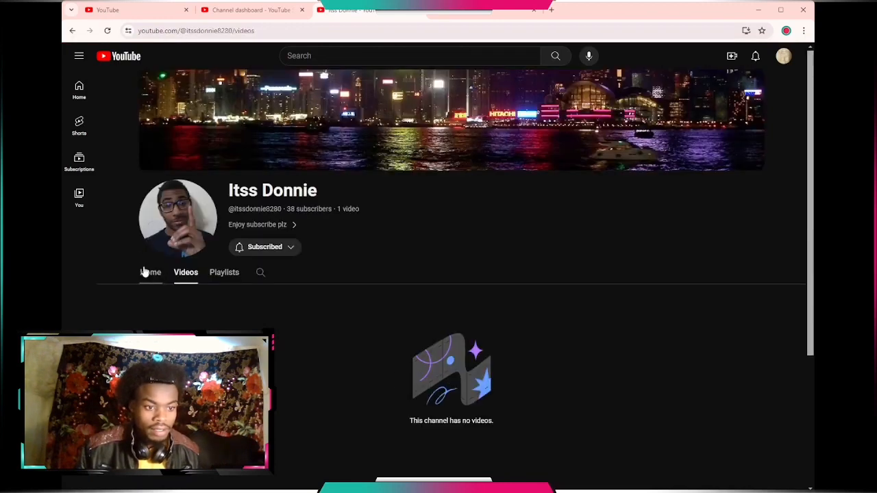
{"action": "left_click", "coordinate": [151, 272]}
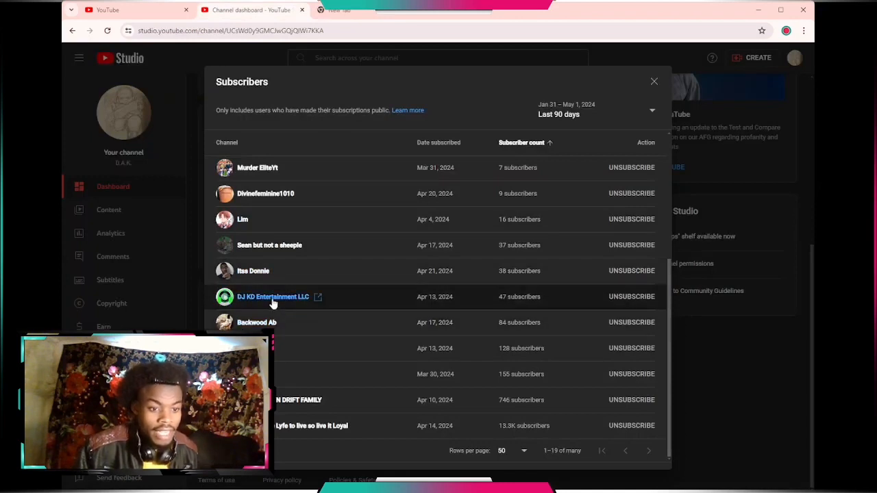
{"action": "left_click", "coordinate": [318, 296]}
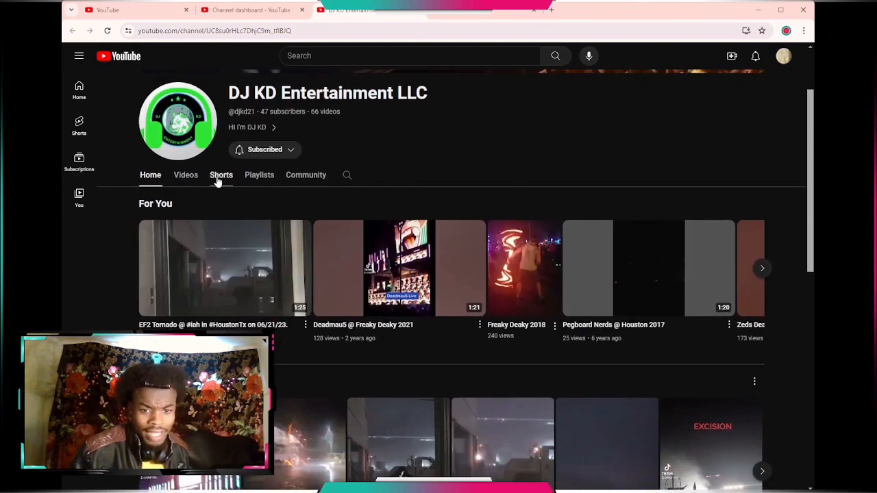
{"action": "left_click", "coordinate": [221, 176]}
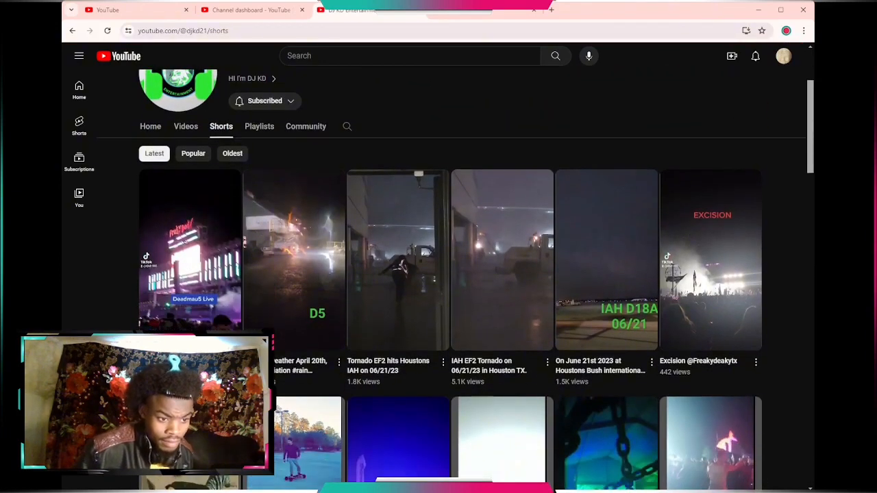
{"action": "left_click", "coordinate": [189, 259]}
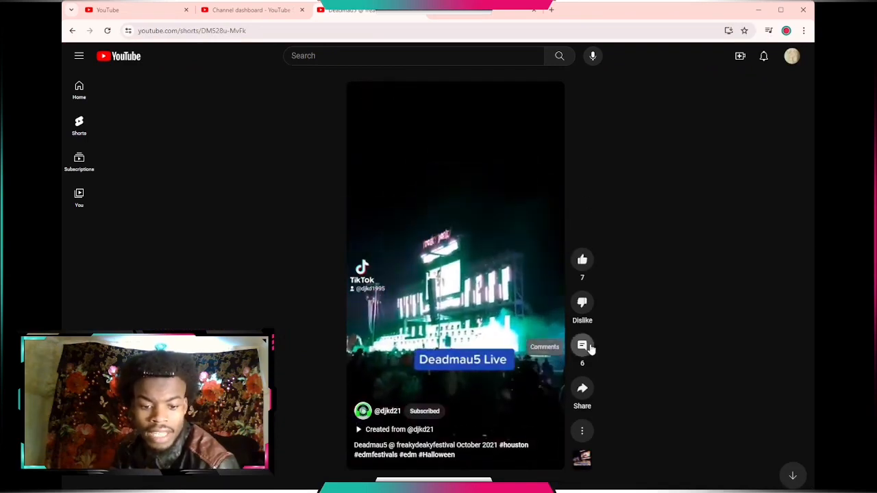
{"action": "left_click", "coordinate": [581, 345]}
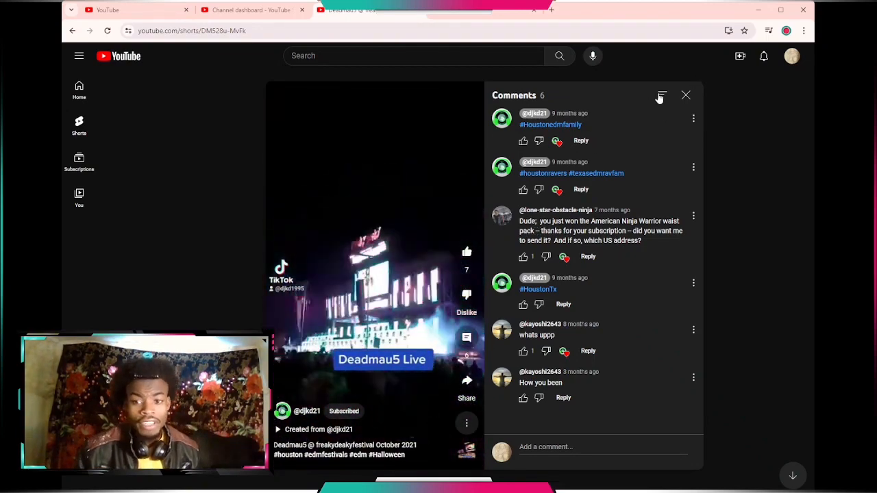
{"action": "left_click", "coordinate": [685, 96]}
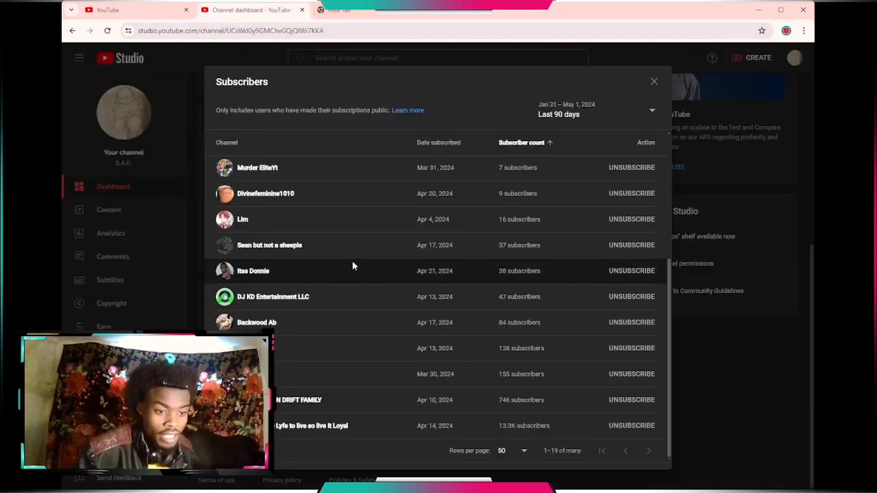
- Play Backwood Ab's 4 Man Freestyle short, view its comments, then move on to Bdawgg73's channel
{"action": "left_click", "coordinate": [258, 322]}
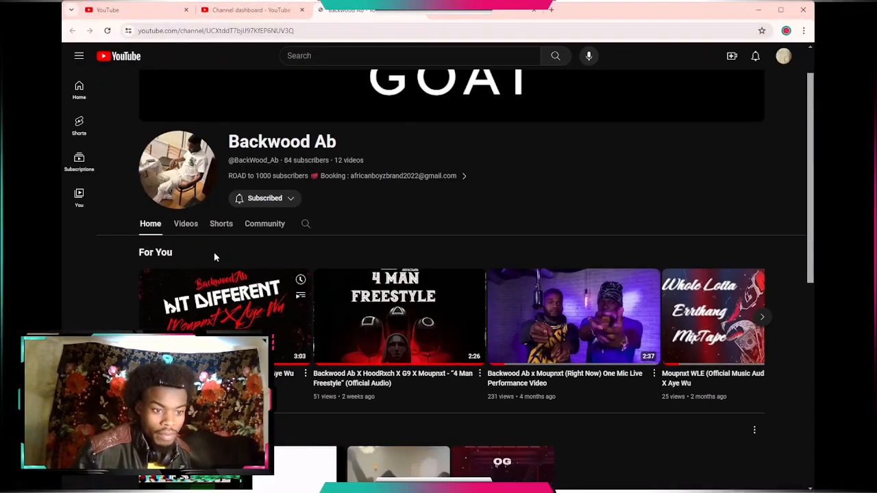
{"action": "left_click", "coordinate": [220, 223]}
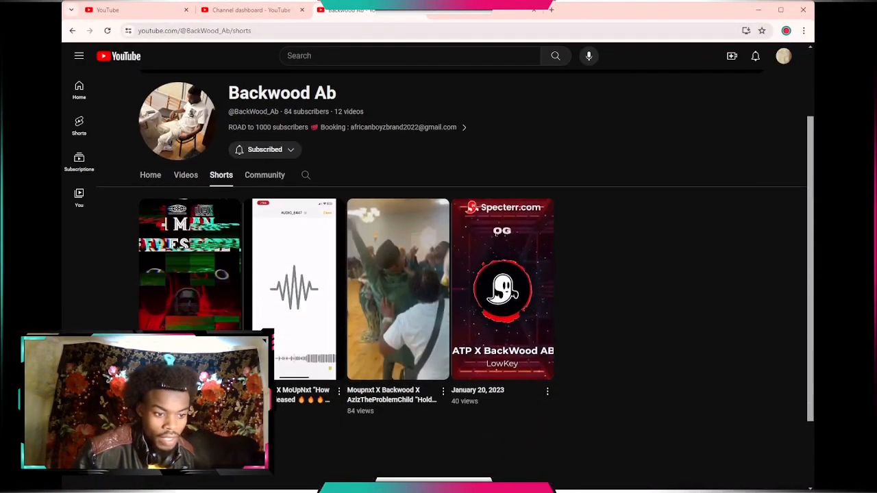
{"action": "left_click", "coordinate": [189, 288]}
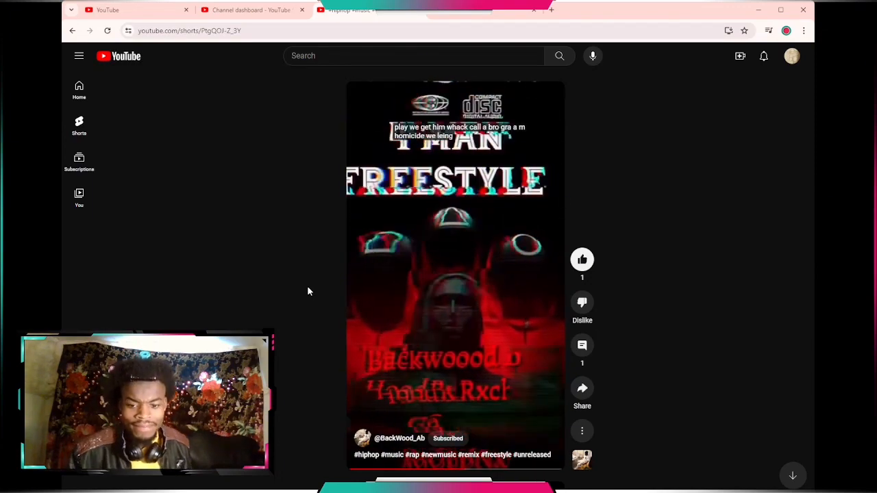
{"action": "left_click", "coordinate": [581, 346]}
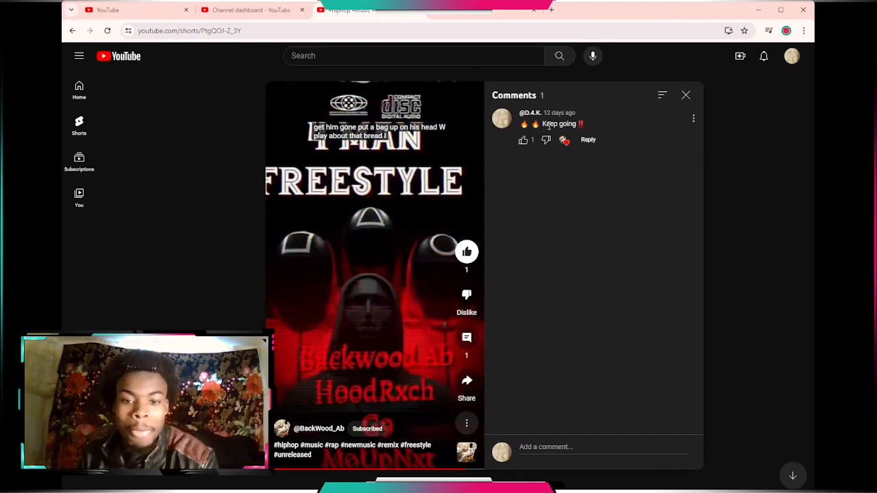
{"action": "left_click", "coordinate": [685, 96]}
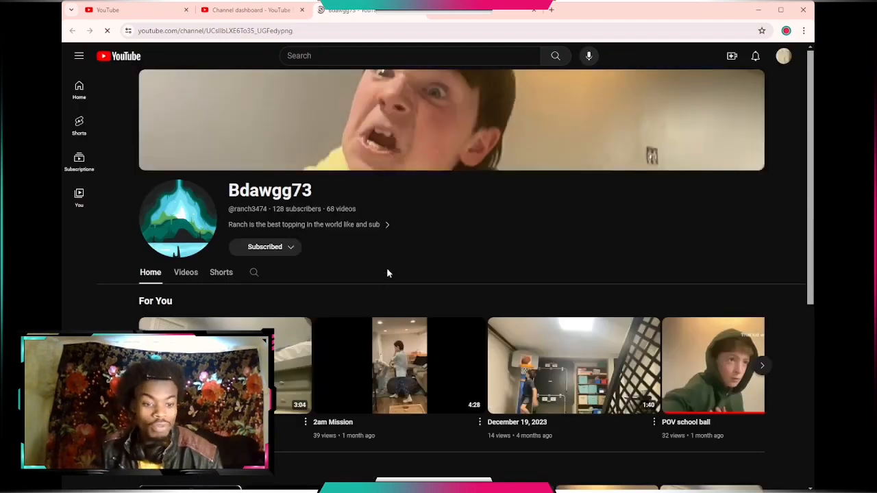
- Browse Bdawgg73's shorts grid, then move on to JOSH's channel
{"action": "left_click", "coordinate": [222, 271]}
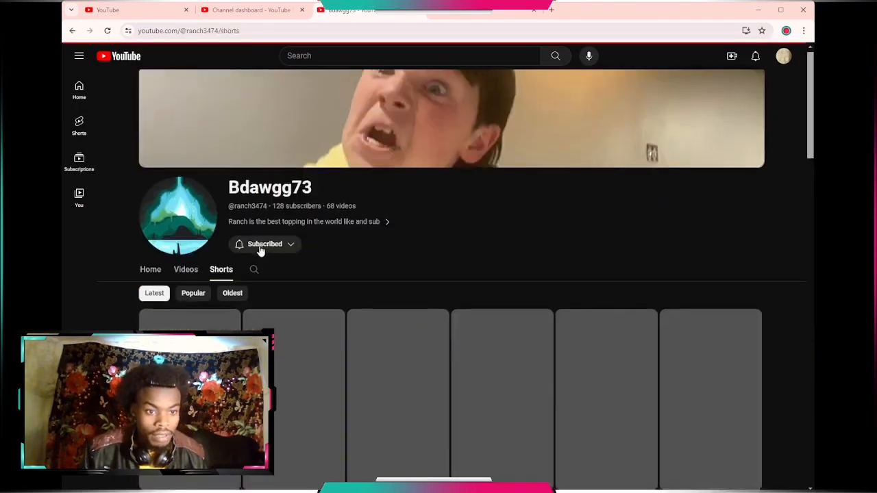
{"action": "scroll", "scroll_direction": "down", "scroll_amount": 3}
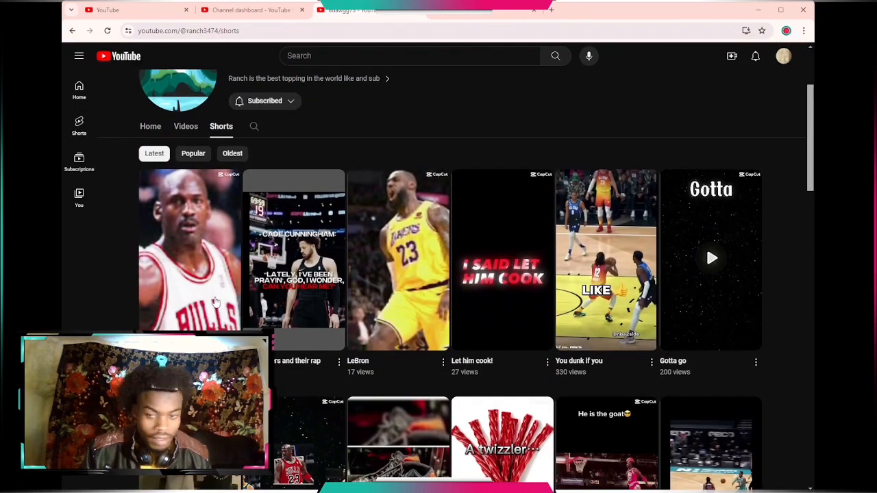
{"action": "mouse_move", "coordinate": [216, 295]}
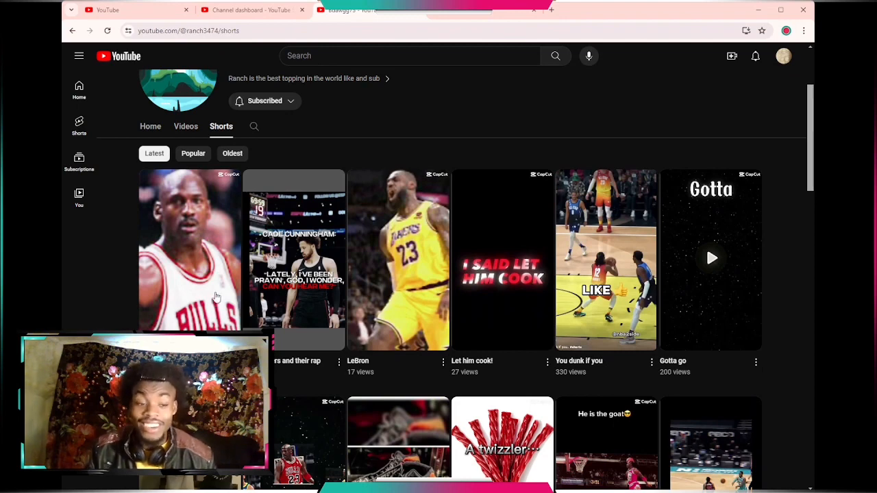
{"action": "left_click", "coordinate": [605, 438]}
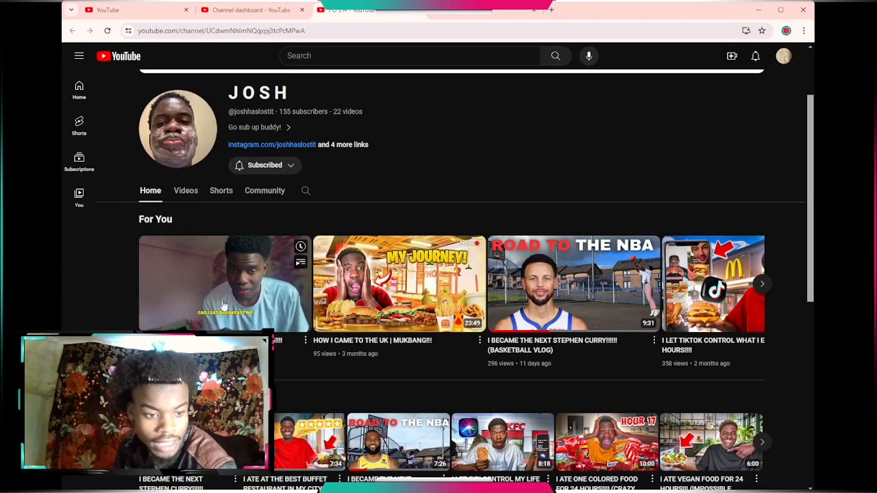
- Browse down and back up through JOSH's uploaded videos
{"action": "left_click", "coordinate": [221, 191]}
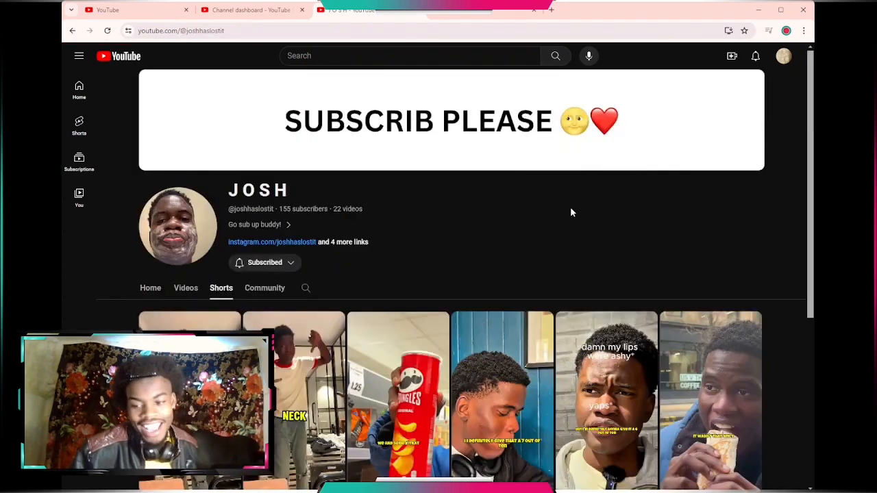
{"action": "mouse_move", "coordinate": [611, 256]}
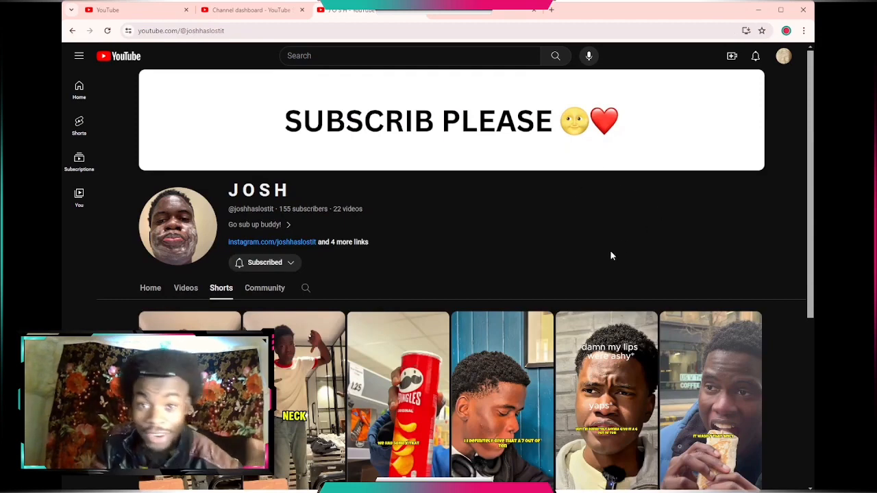
{"action": "mouse_move", "coordinate": [633, 262]}
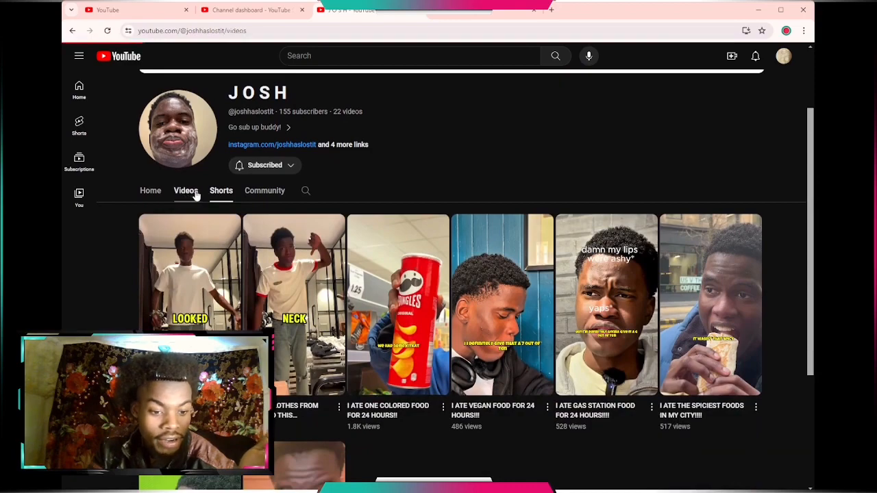
{"action": "scroll", "scroll_direction": "down", "scroll_amount": 3}
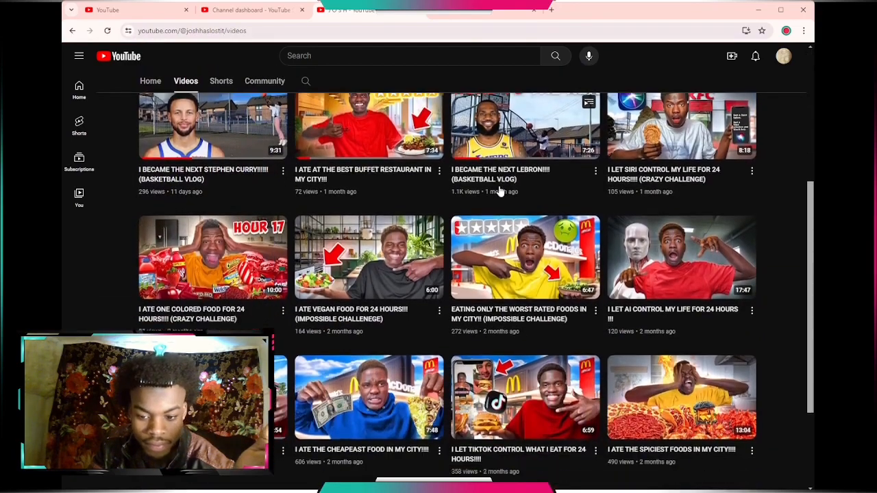
{"action": "scroll", "scroll_direction": "down", "scroll_amount": 3}
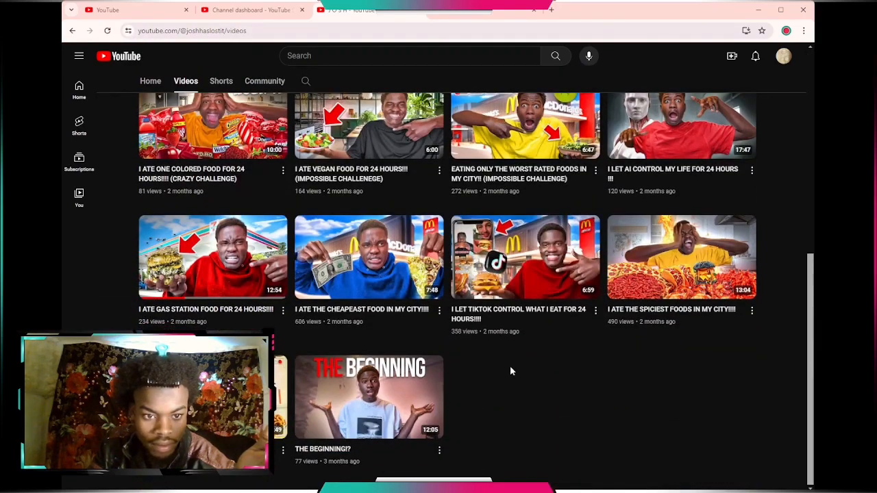
{"action": "scroll", "scroll_direction": "up", "scroll_amount": 3}
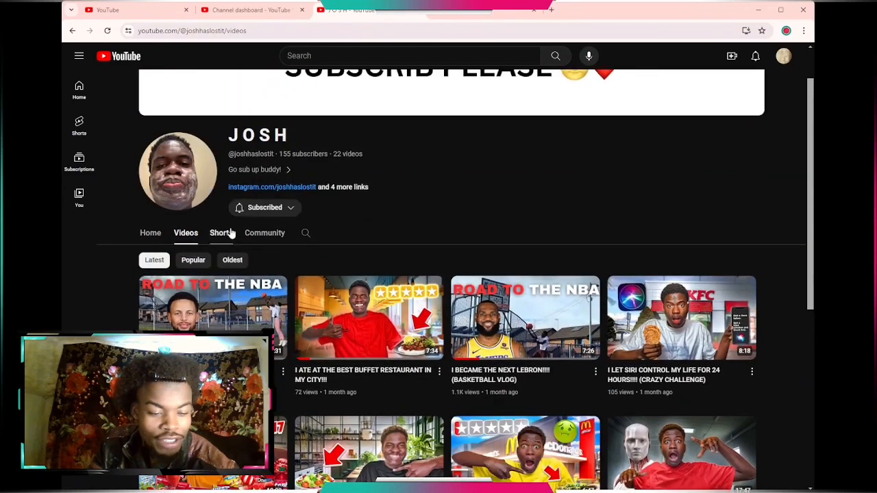
- Switch to JOSH's Shorts and scroll the shorts grid
{"action": "left_click", "coordinate": [220, 233]}
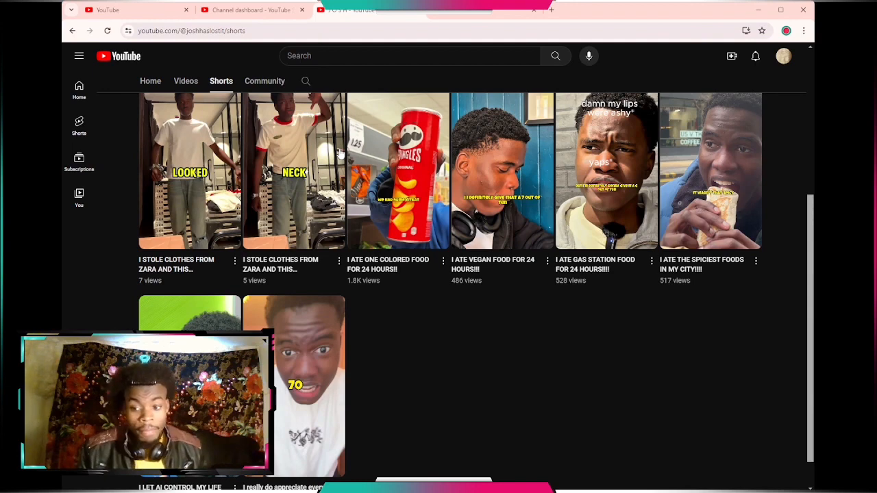
{"action": "scroll", "scroll_direction": "up", "scroll_amount": 3}
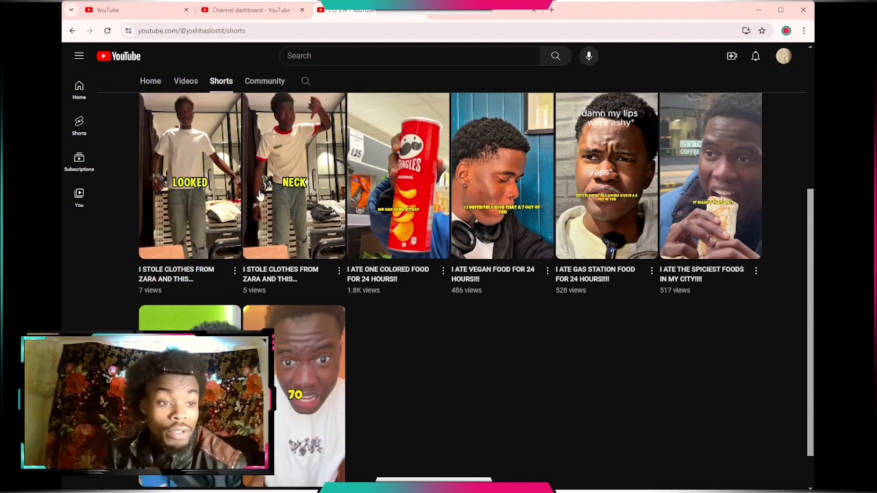
{"action": "scroll", "scroll_direction": "up", "scroll_amount": 3}
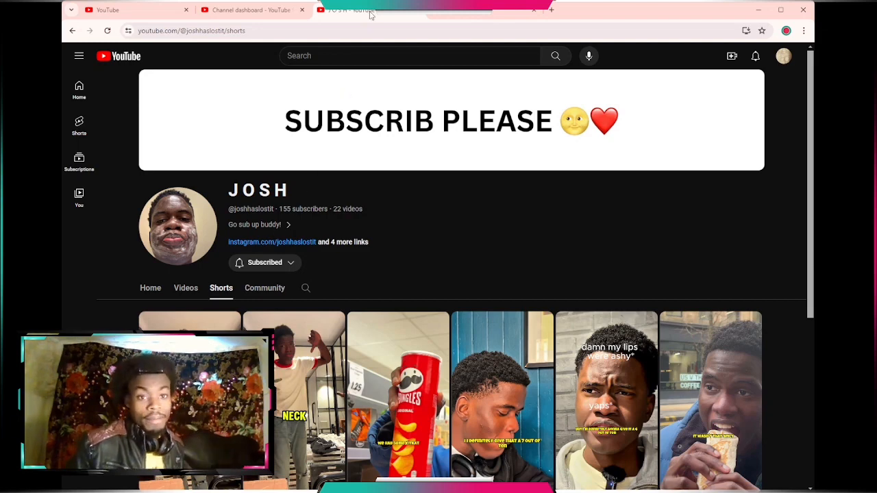
- Browse the drift-themed subscriber's videos, then return to the Studio subscriber list
{"action": "left_click", "coordinate": [345, 10]}
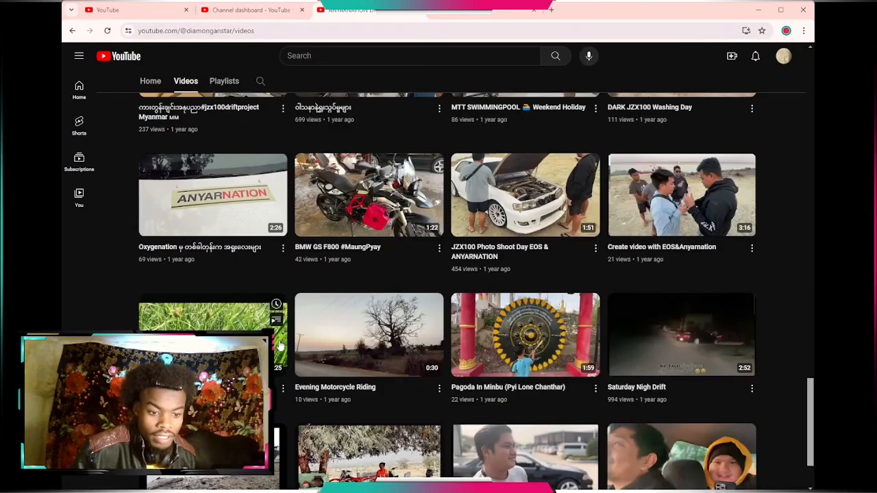
{"action": "left_click", "coordinate": [368, 334]}
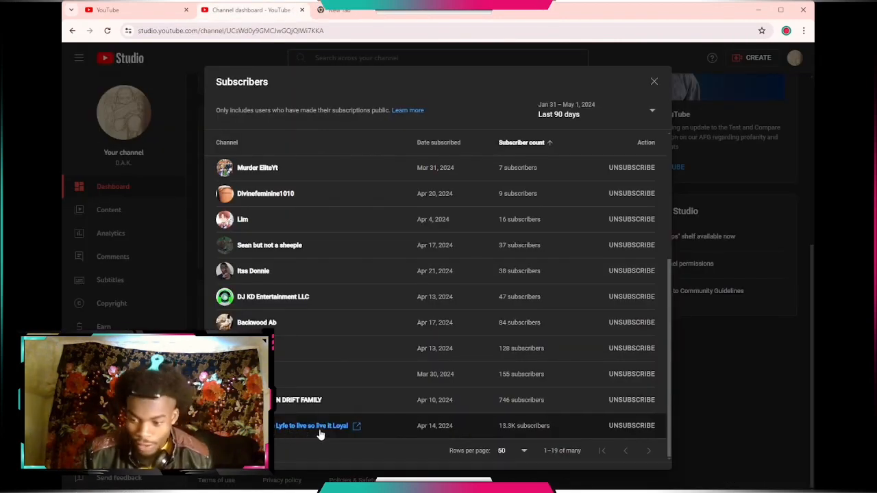
- Visit the 13.5K-subscriber channel's Shorts and play its April 29 birthday short
{"action": "left_click", "coordinate": [313, 424]}
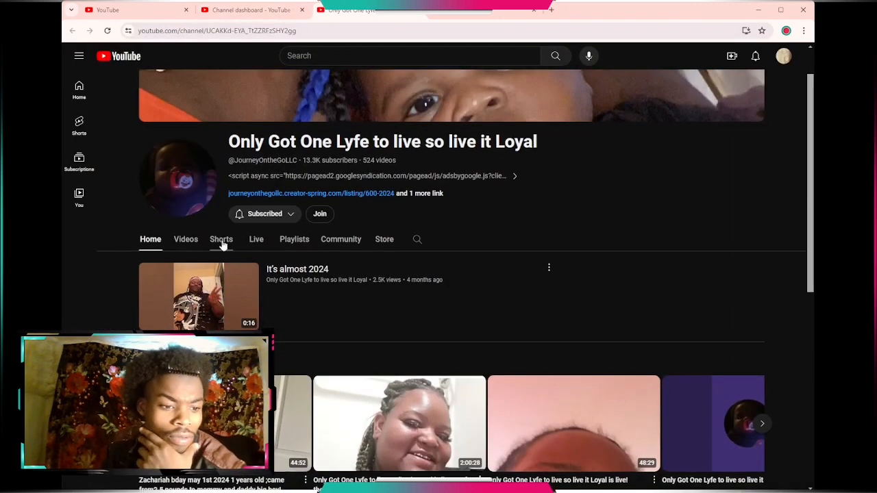
{"action": "left_click", "coordinate": [220, 238]}
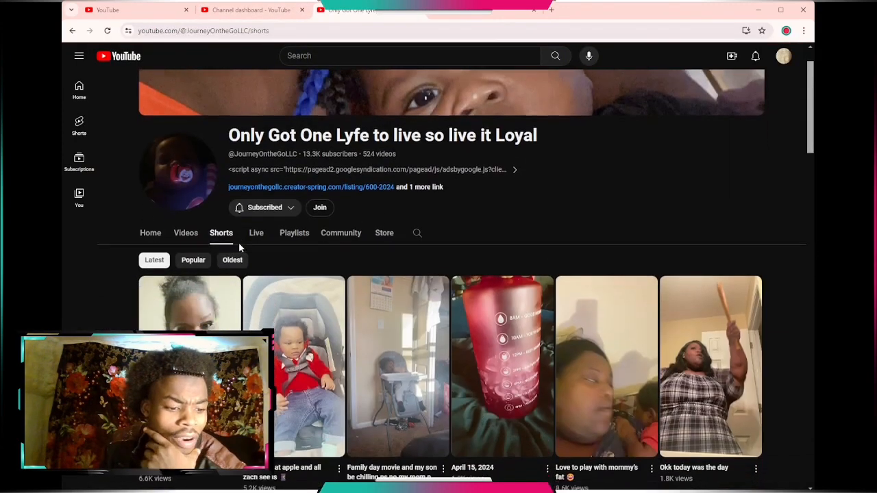
{"action": "scroll", "scroll_direction": "down", "scroll_amount": 3}
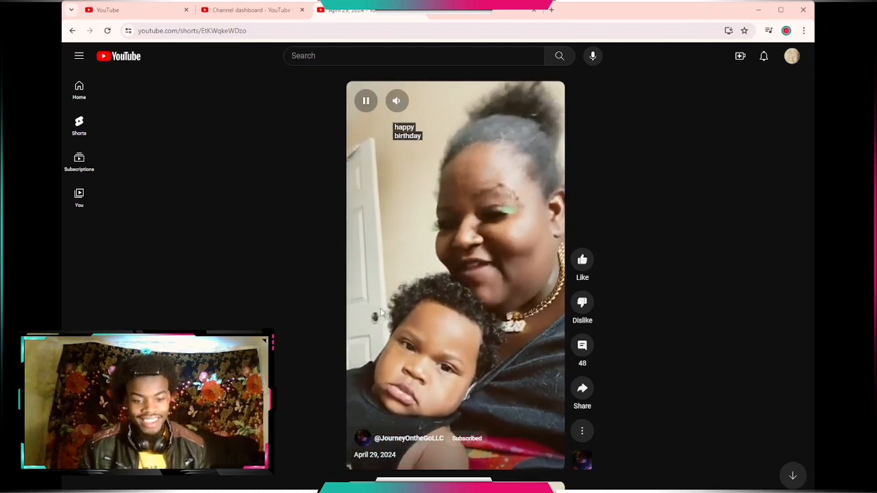
{"action": "mouse_move", "coordinate": [378, 256]}
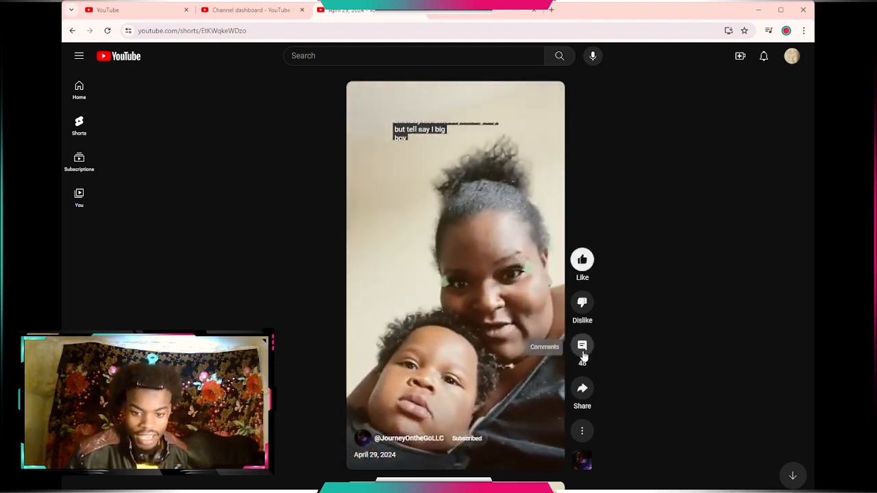
- Post a 'Happy Birthday!' comment on the birthday short
{"action": "left_click", "coordinate": [581, 346]}
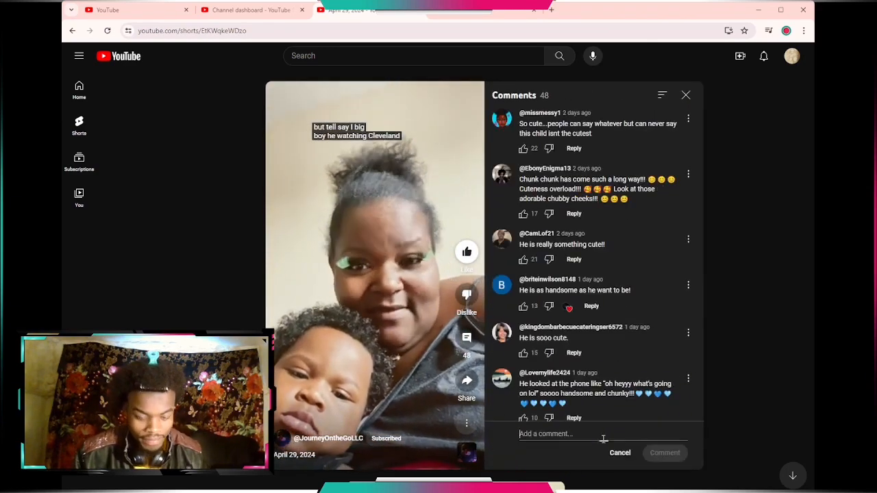
{"action": "type", "text": "Happy Birt"}
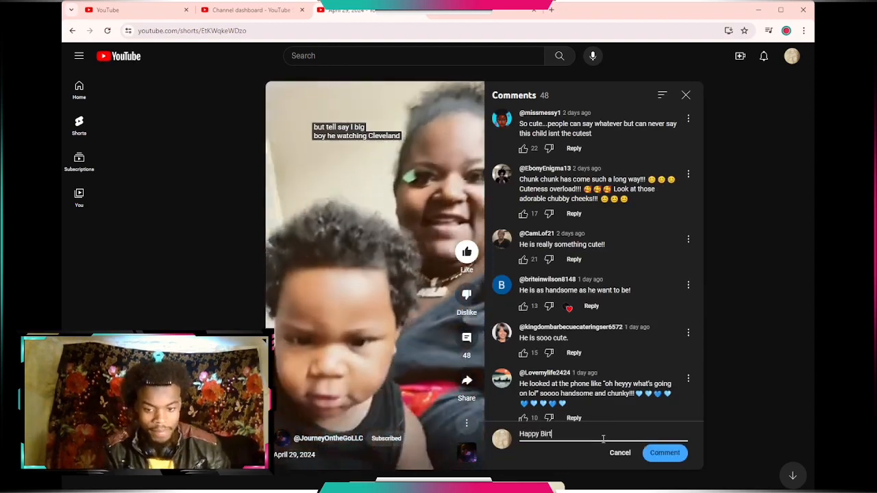
{"action": "type", "text": "hday!!"}
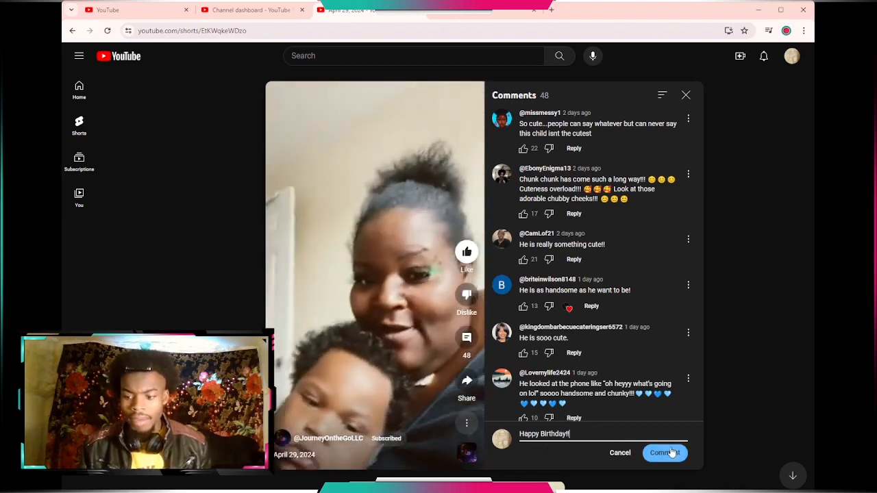
{"action": "left_click", "coordinate": [663, 452]}
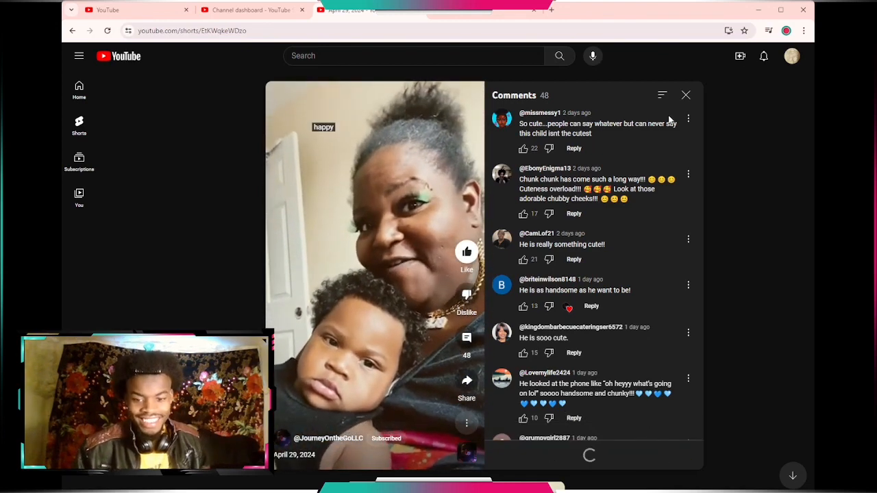
- List lifetime subscribers sorted by subscriber count descending and dismiss the Help panel
{"action": "left_click", "coordinate": [685, 94]}
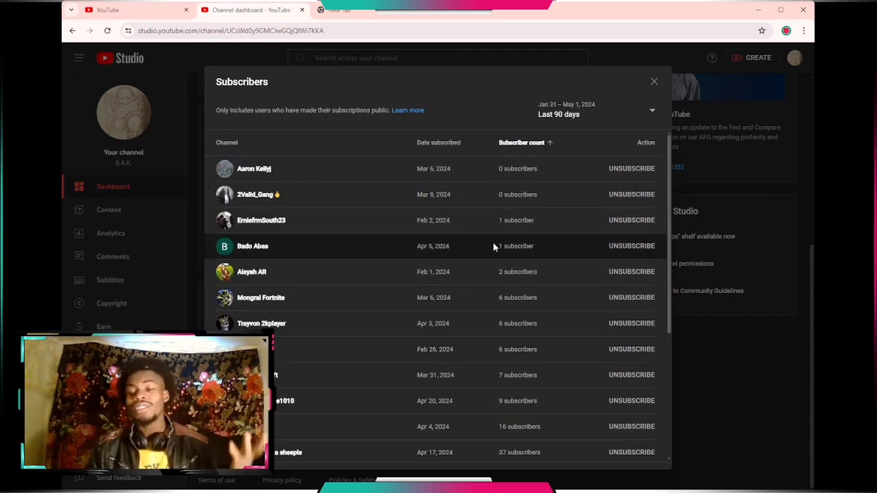
{"action": "mouse_move", "coordinate": [540, 225]}
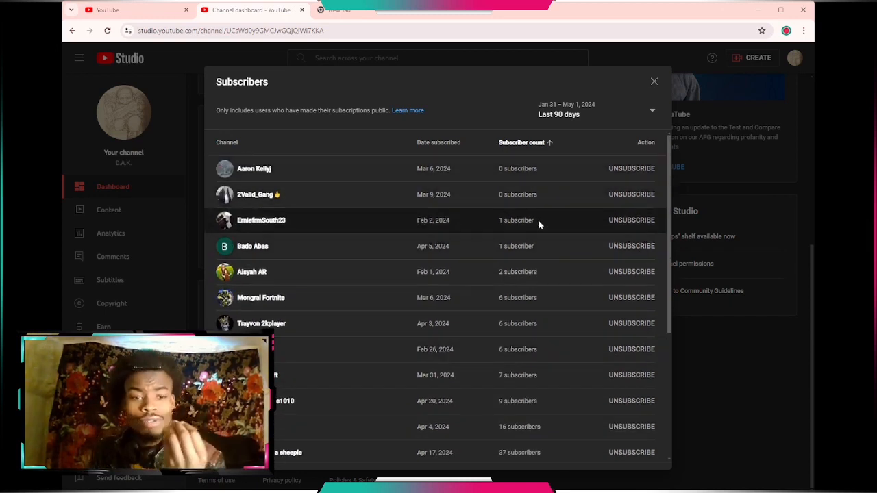
{"action": "left_click", "coordinate": [521, 143]}
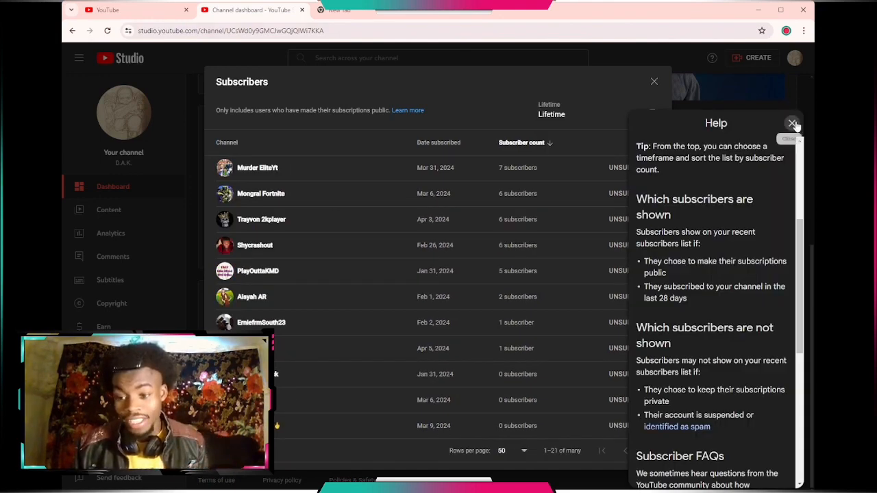
{"action": "left_click", "coordinate": [792, 123]}
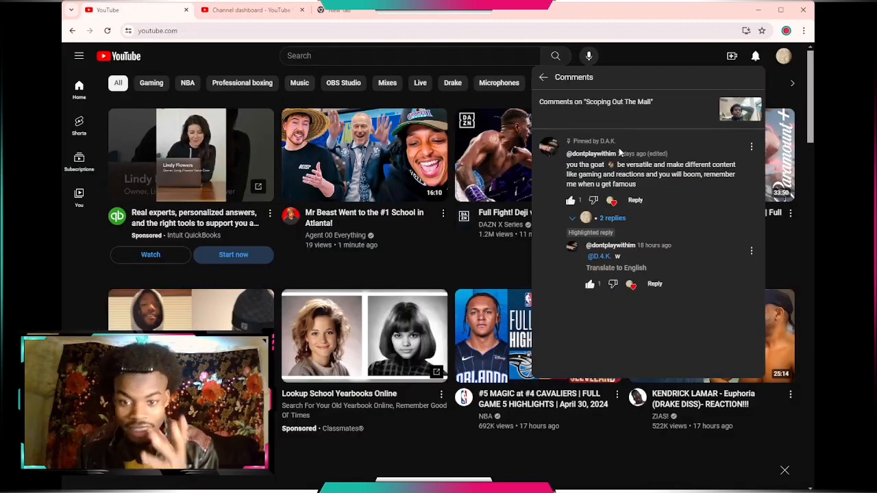
- Visit the commenter 'him's empty channel, then go back
{"action": "left_click", "coordinate": [590, 153]}
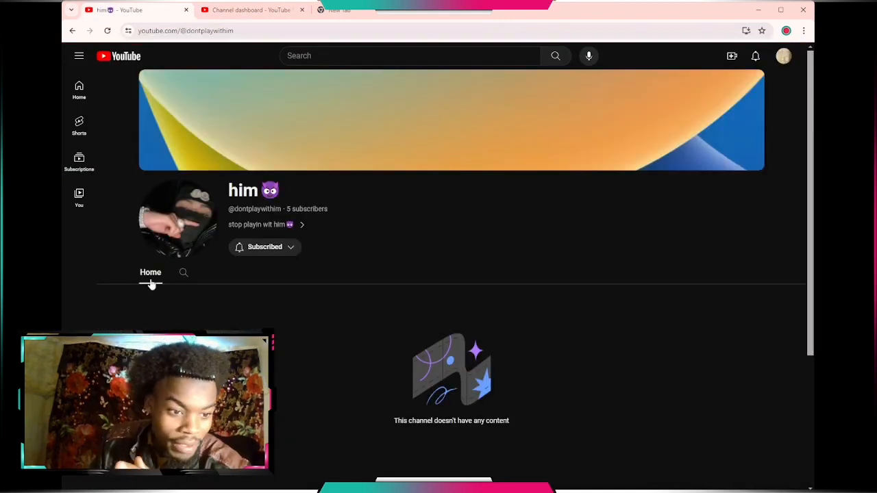
{"action": "mouse_move", "coordinate": [228, 255]}
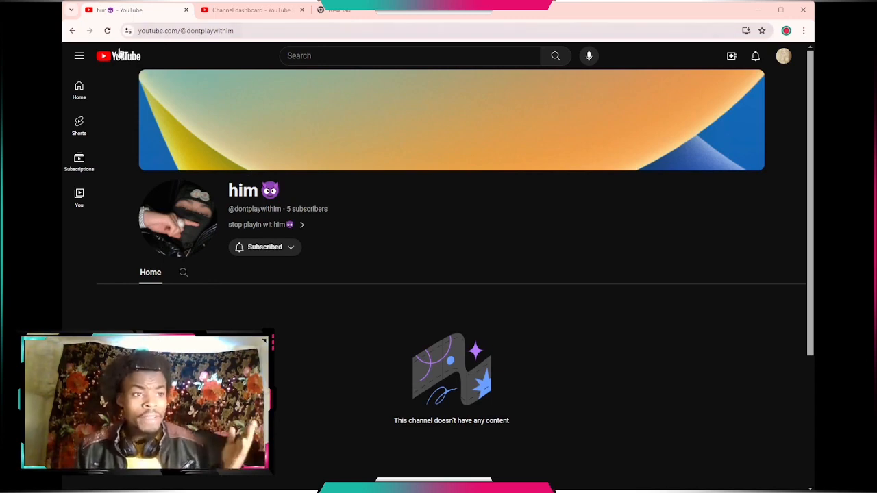
{"action": "left_click", "coordinate": [72, 31]}
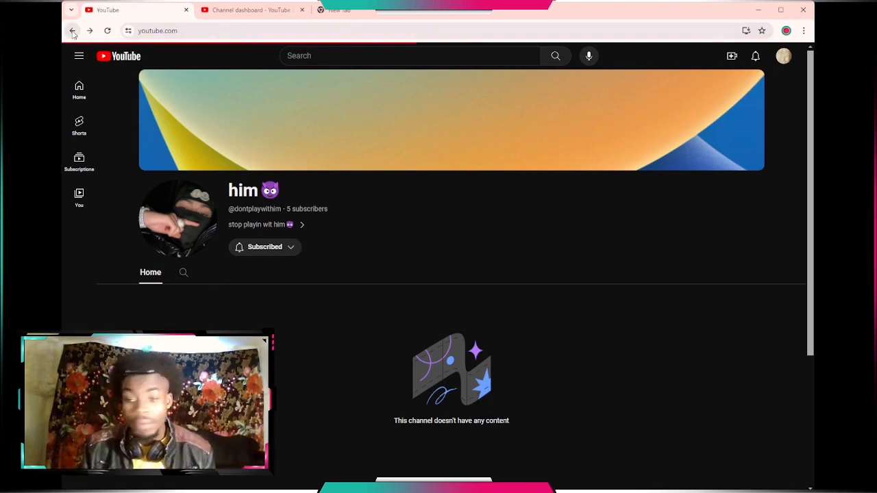
- Return to the YouTube home feed
{"action": "left_click", "coordinate": [73, 30]}
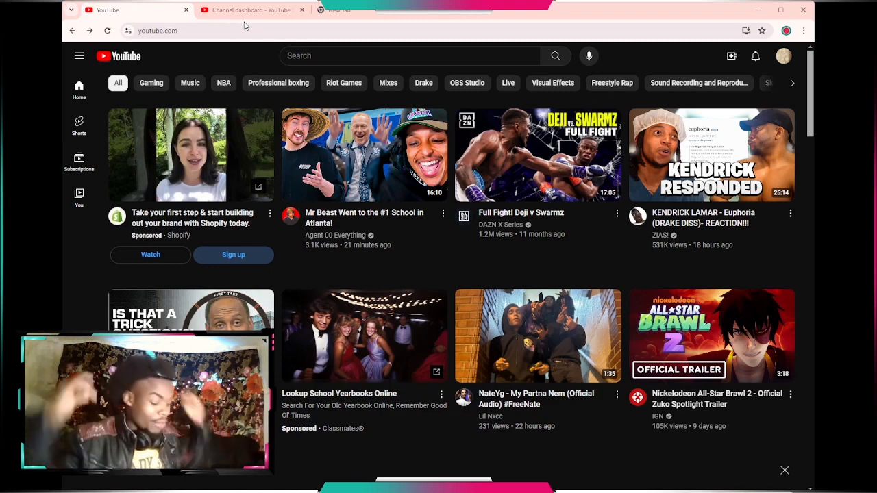
{"action": "mouse_move", "coordinate": [237, 63]}
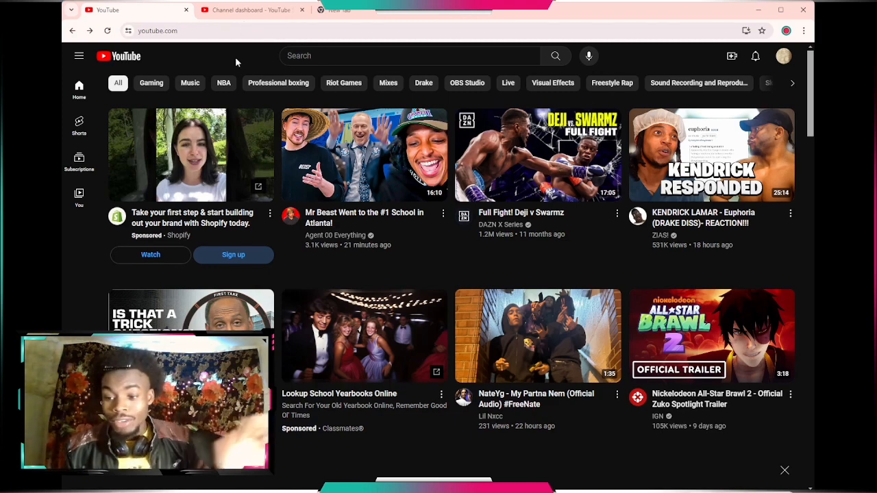